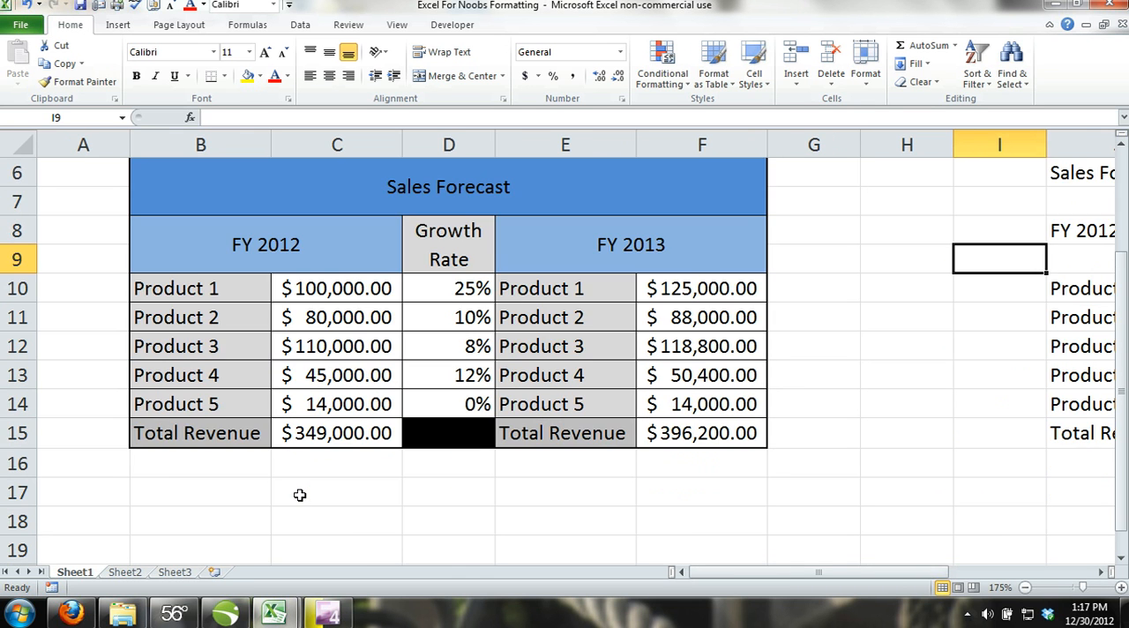
- Scroll to the unformatted Sales Forecast copy in columns J–N and select an empty cell beside it
{"action": "scroll", "scroll_direction": "up", "scroll_amount": 3}
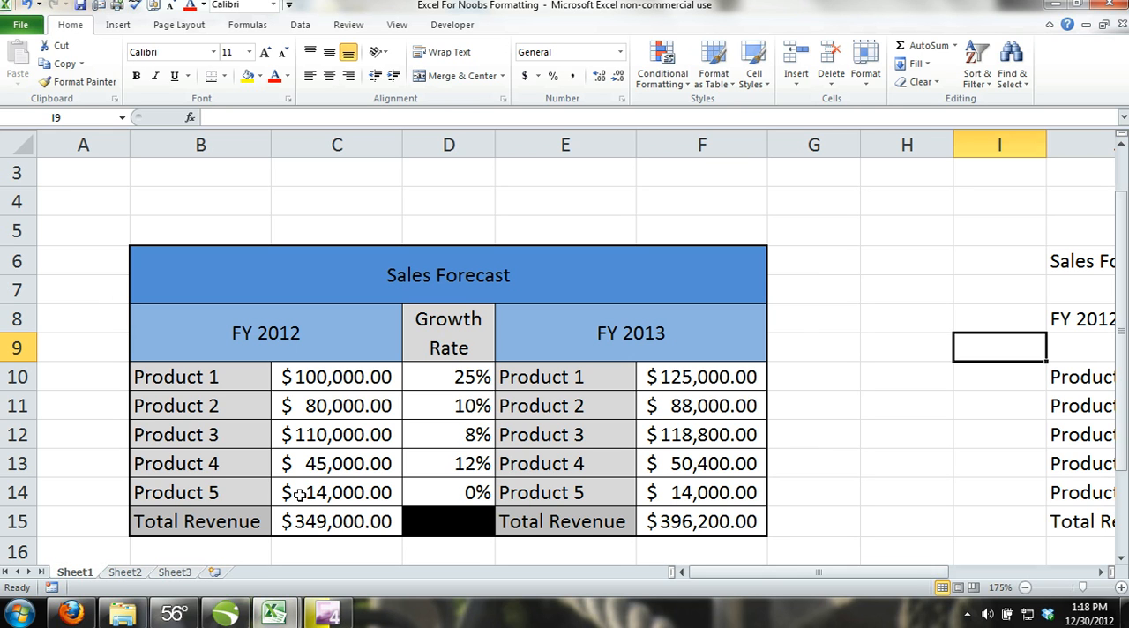
{"action": "mouse_move", "coordinate": [275, 484]}
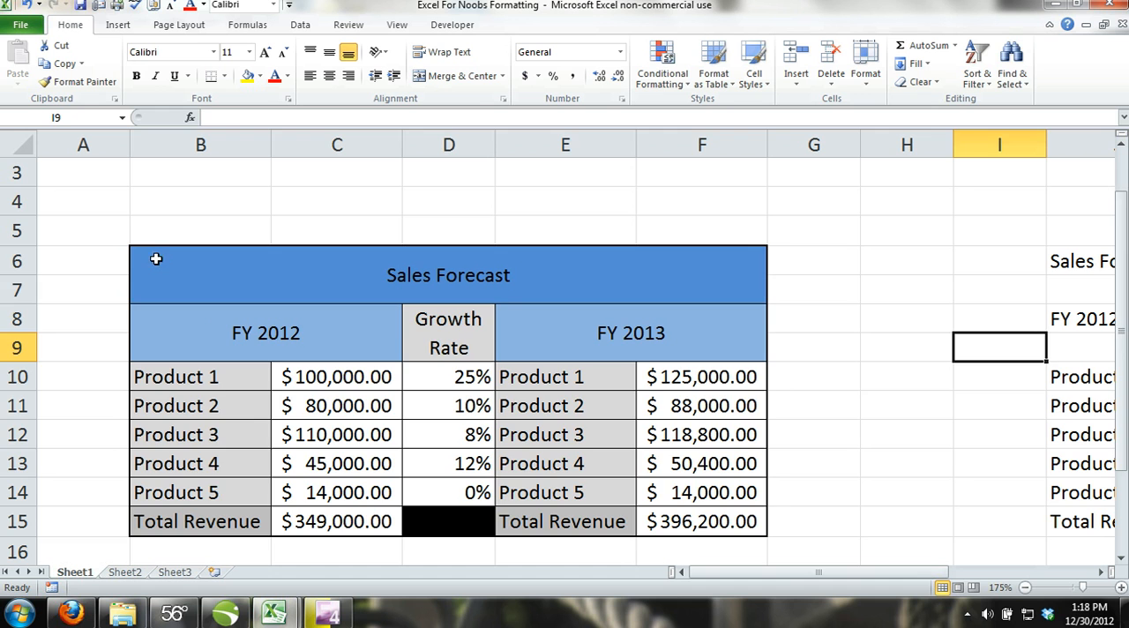
{"action": "left_click", "coordinate": [907, 377]}
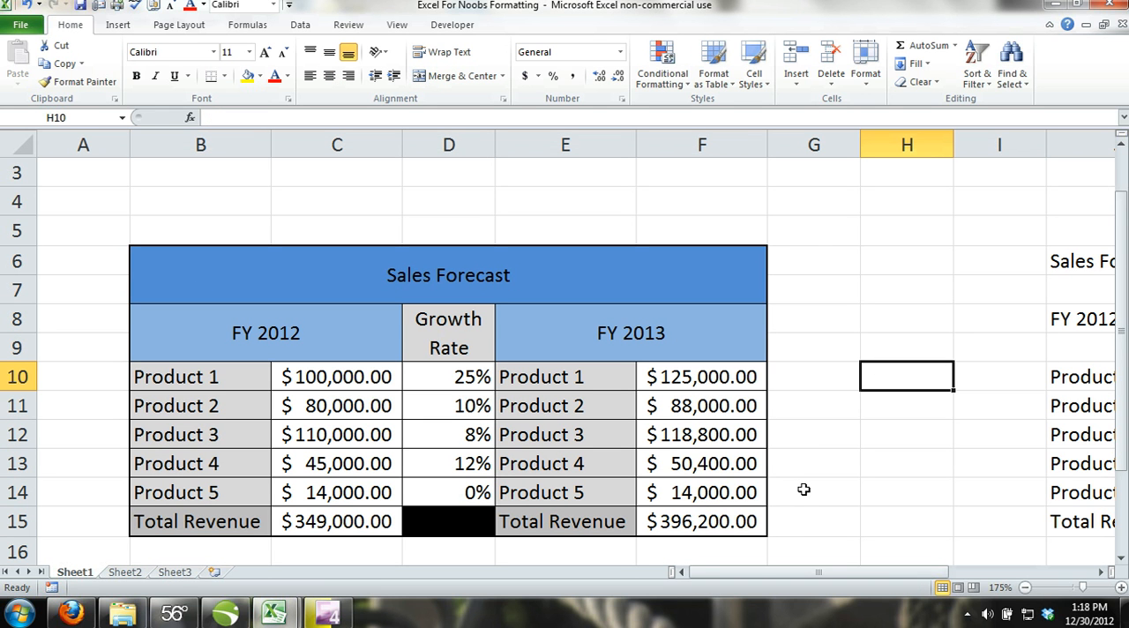
{"action": "mouse_move", "coordinate": [1044, 582]}
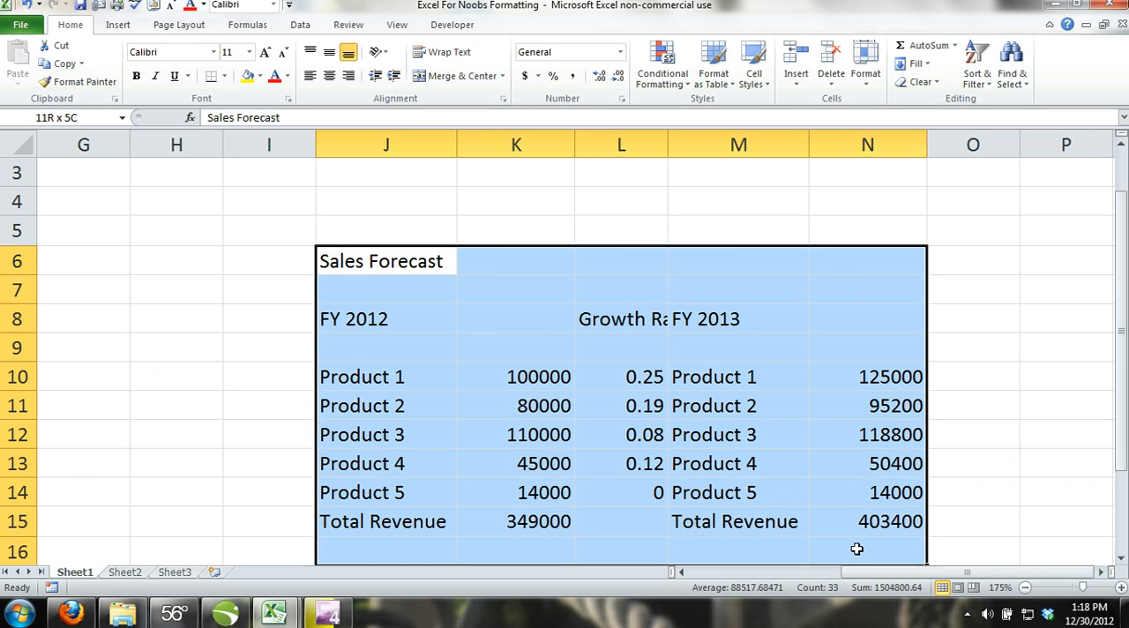
{"action": "left_click", "coordinate": [974, 434]}
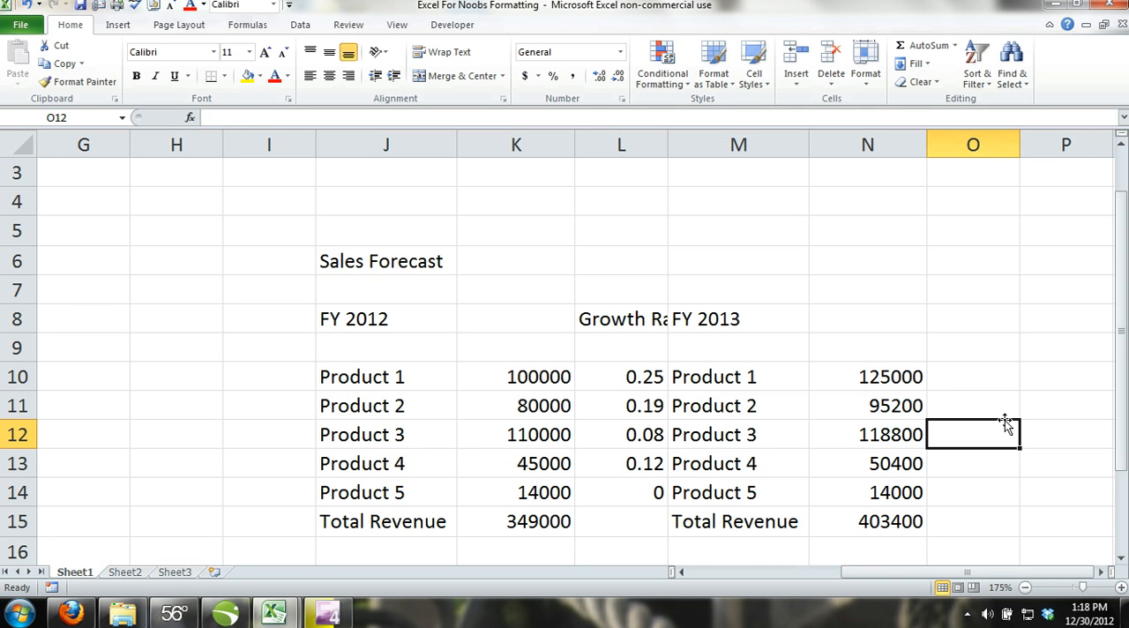
{"action": "mouse_move", "coordinate": [938, 427]}
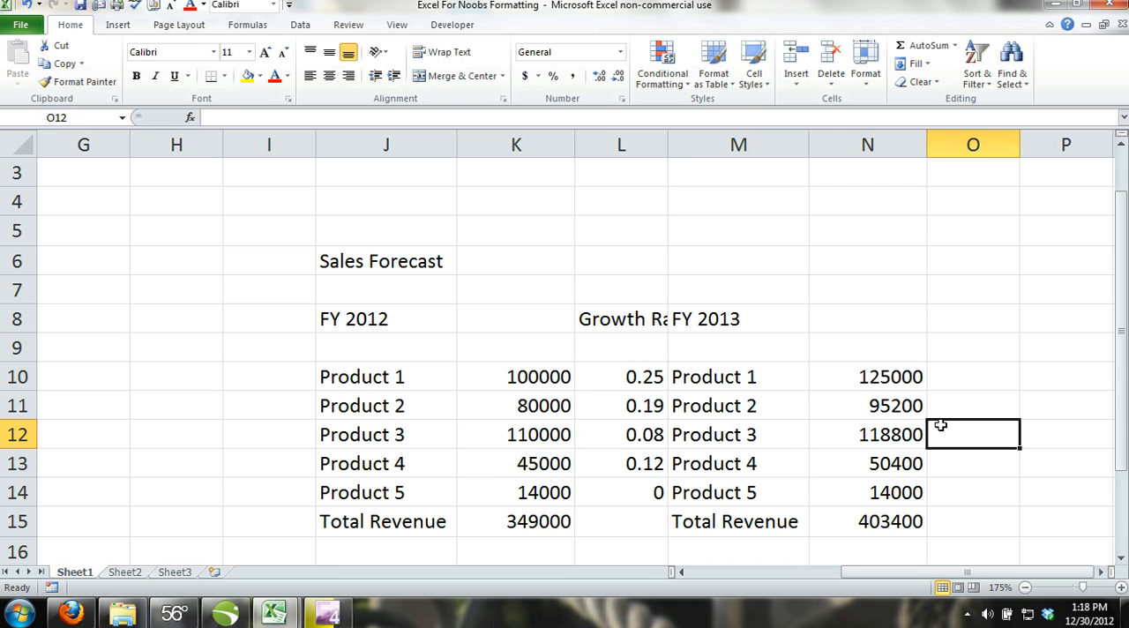
{"action": "mouse_move", "coordinate": [815, 399]}
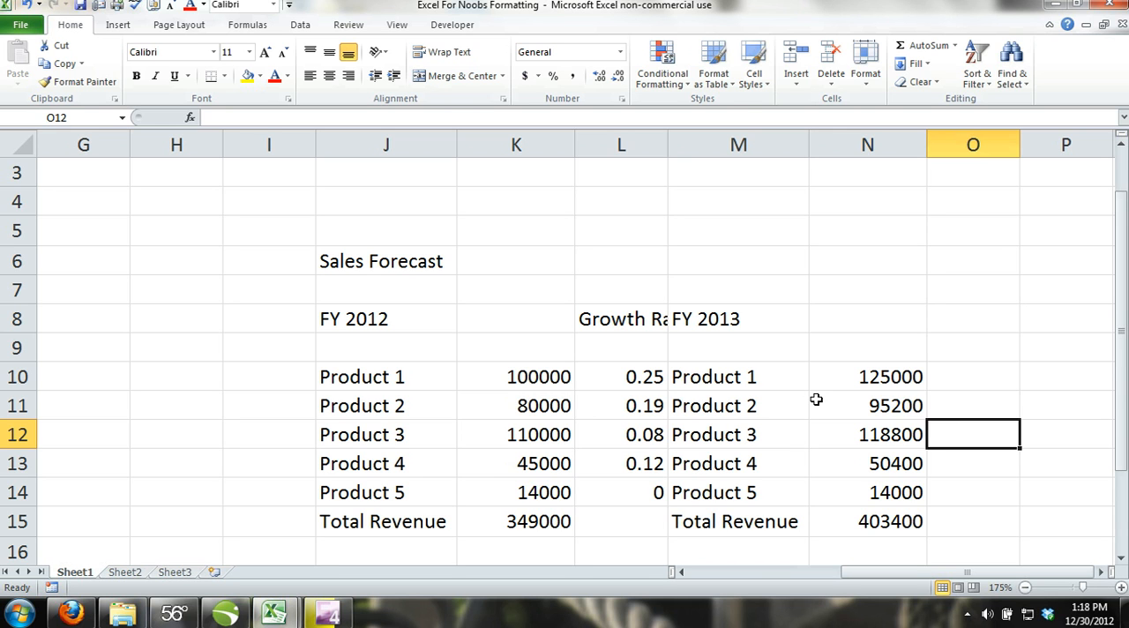
{"action": "mouse_move", "coordinate": [811, 392]}
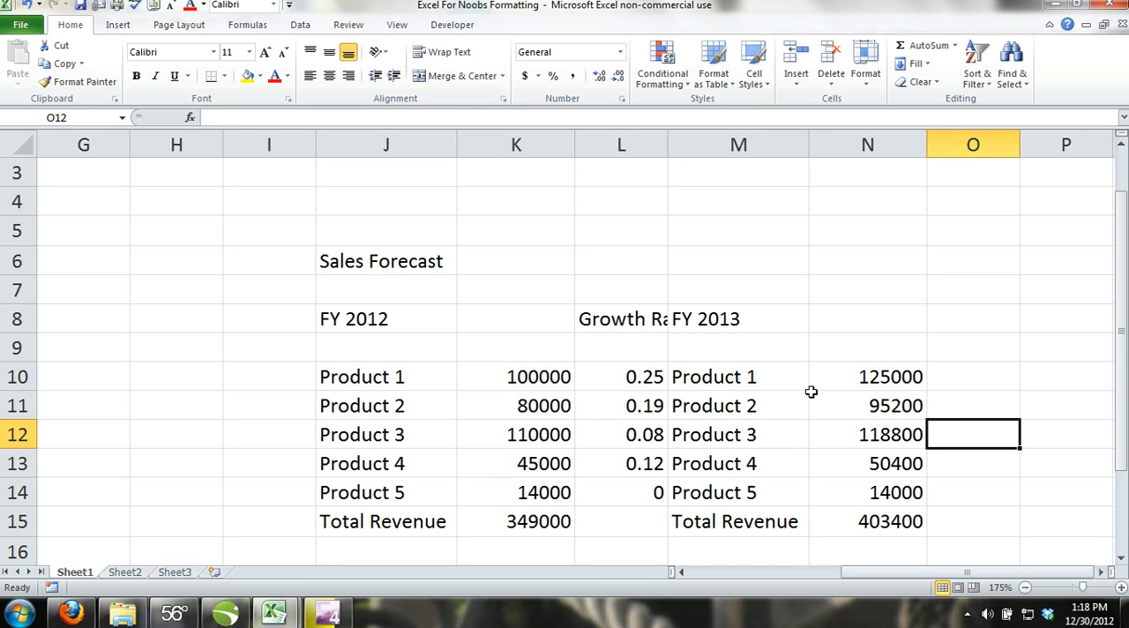
{"action": "mouse_move", "coordinate": [764, 393]}
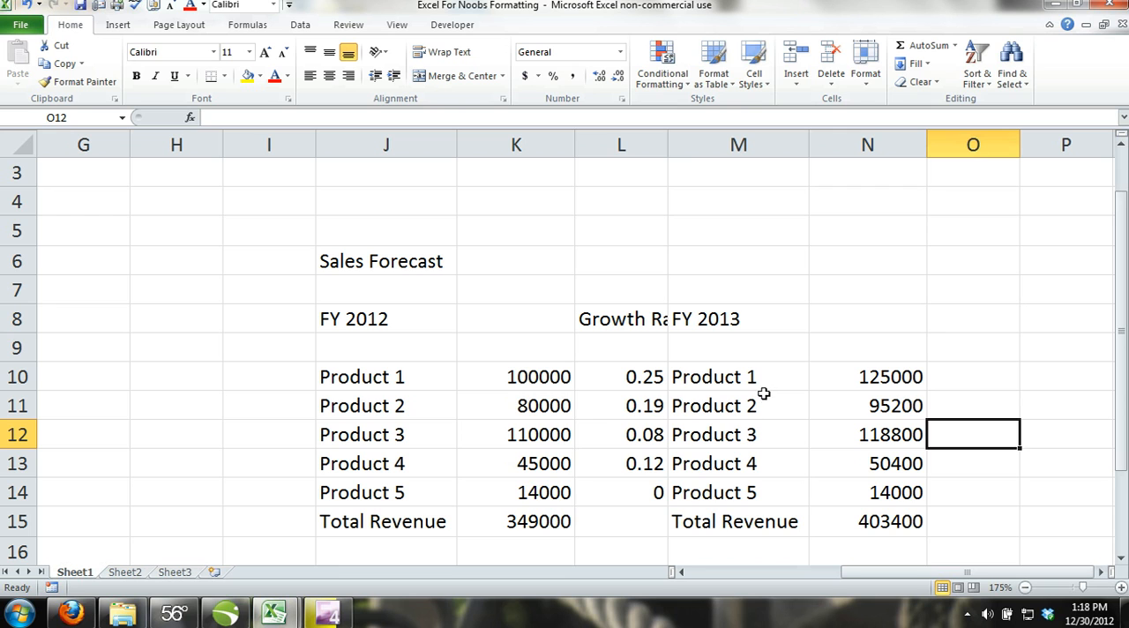
{"action": "mouse_move", "coordinate": [729, 388]}
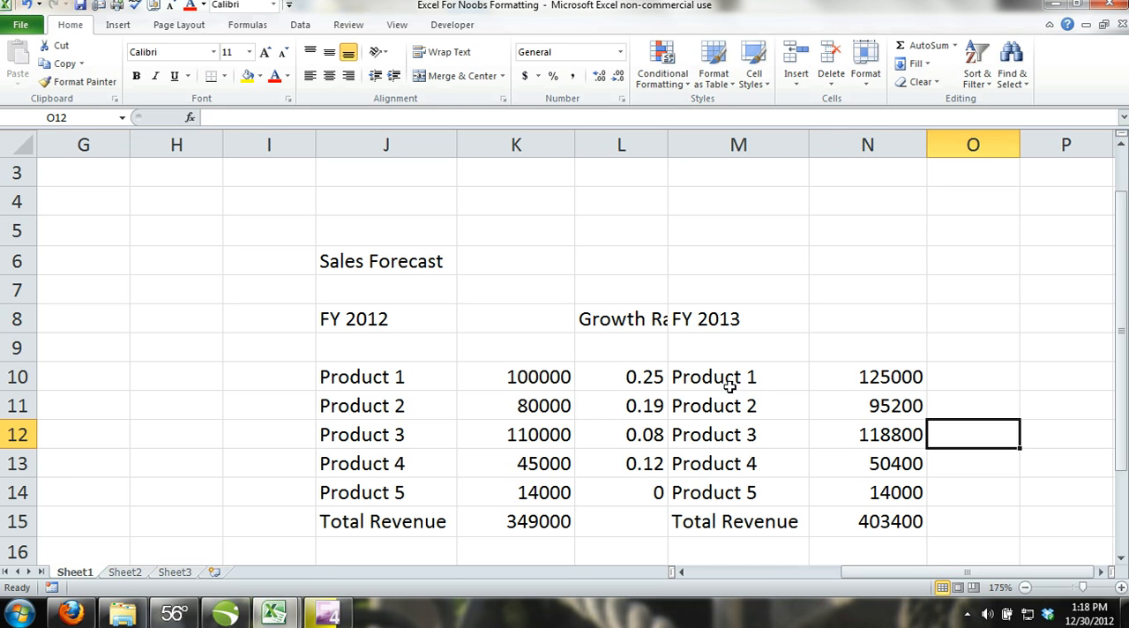
{"action": "mouse_move", "coordinate": [353, 254]}
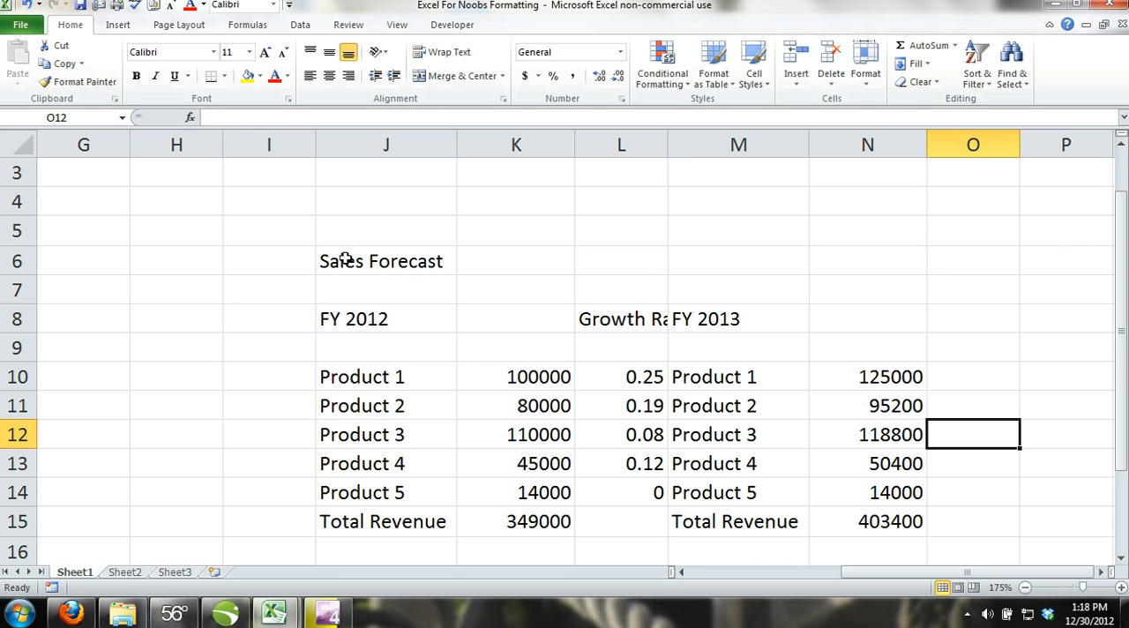
- Merge & Center the title block J6:N7 and the FY 2012, Growth Rate and FY 2013 header blocks
{"action": "left_click", "coordinate": [385, 261]}
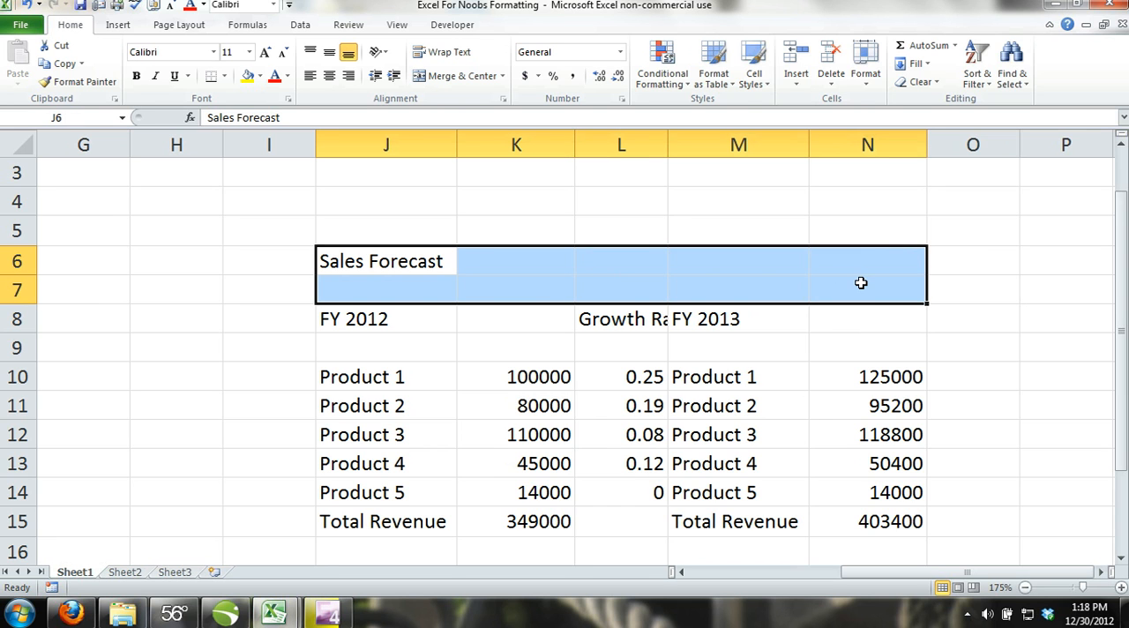
{"action": "mouse_move", "coordinate": [374, 319]}
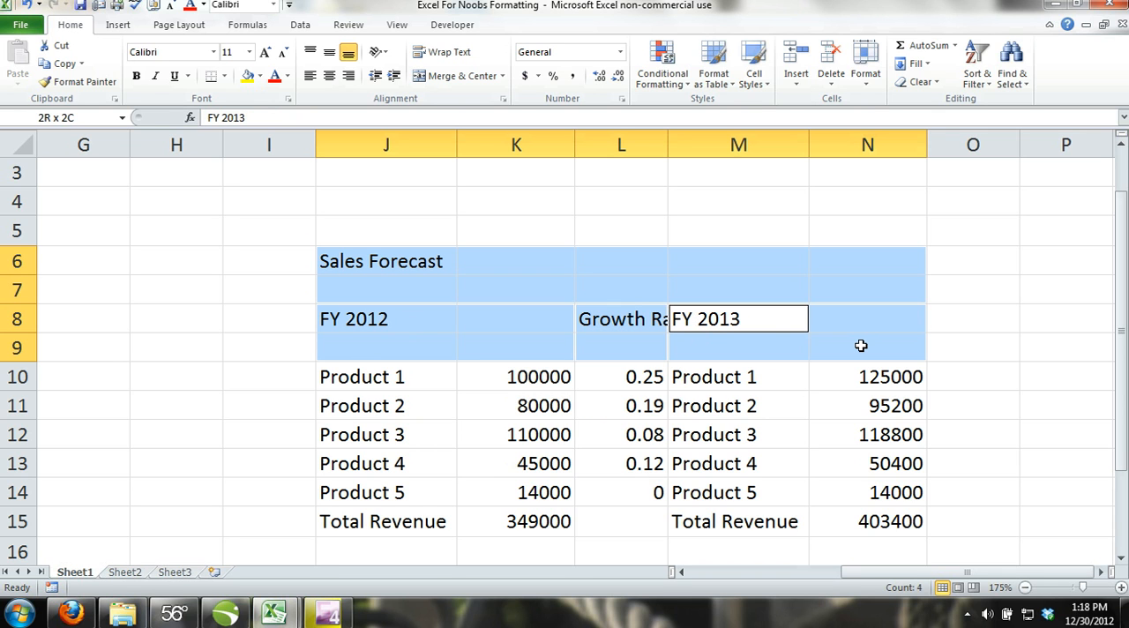
{"action": "left_click", "coordinate": [738, 319]}
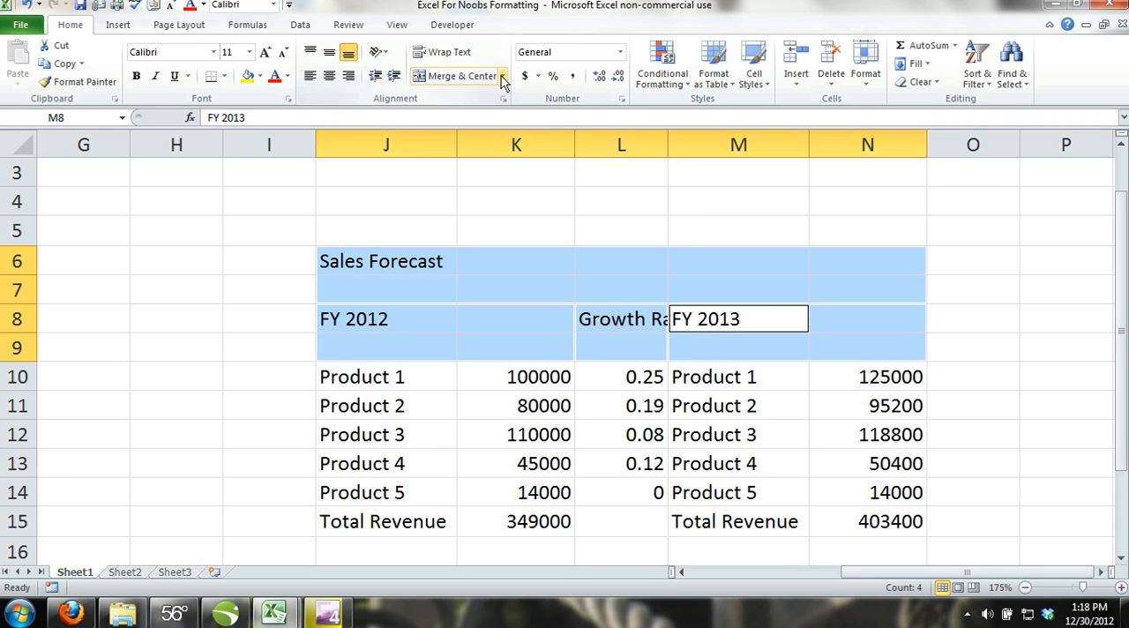
{"action": "left_click", "coordinate": [501, 76]}
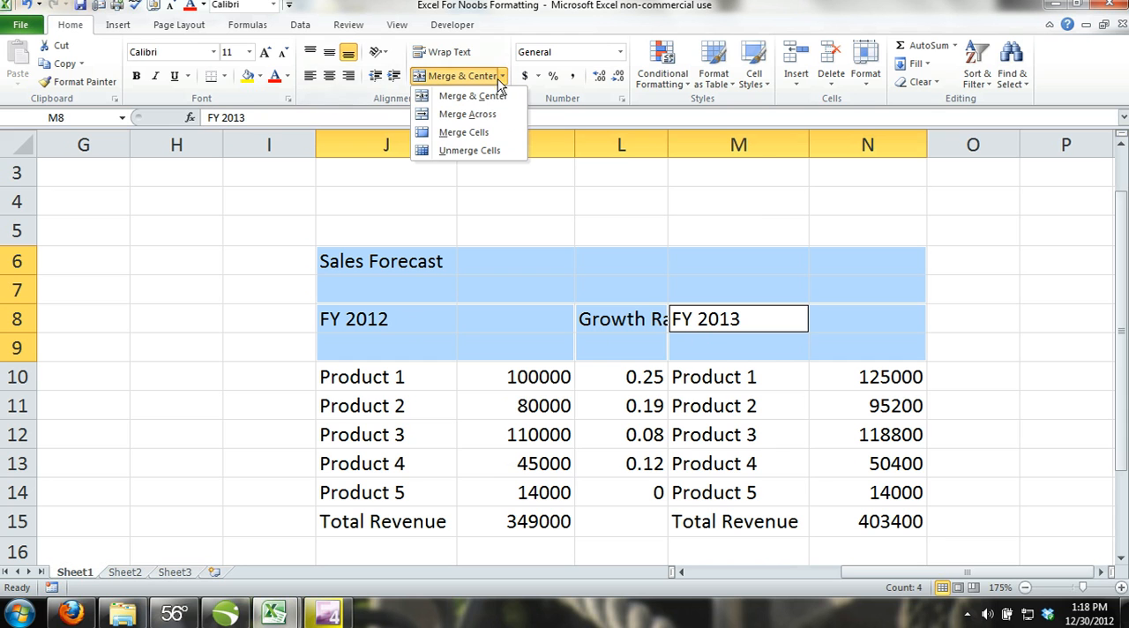
{"action": "mouse_move", "coordinate": [467, 96]}
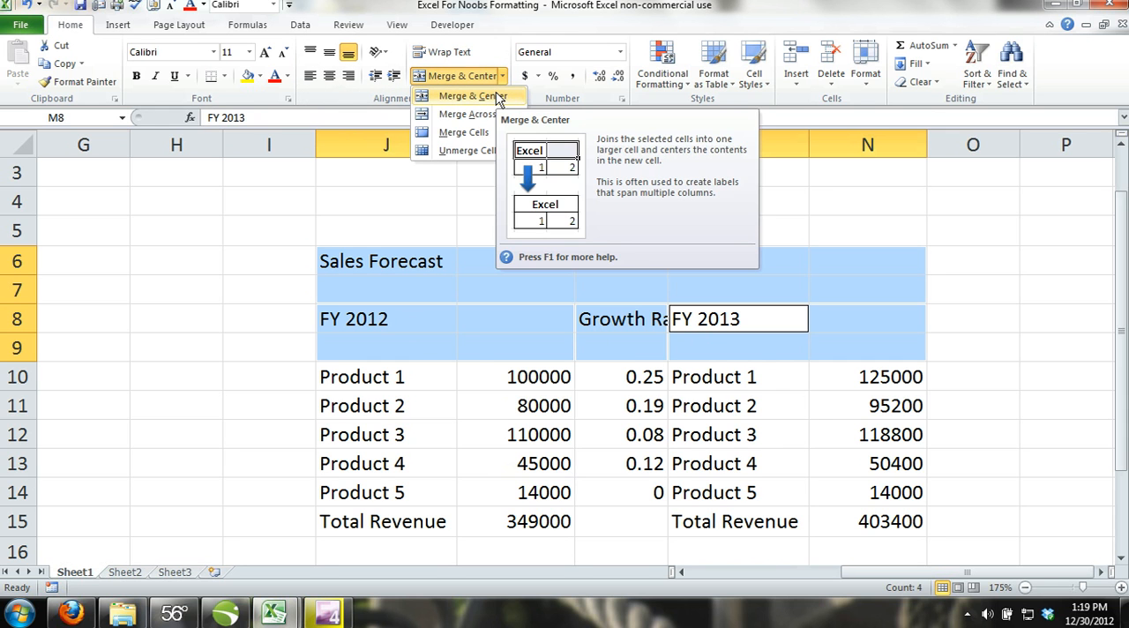
{"action": "left_click", "coordinate": [466, 95]}
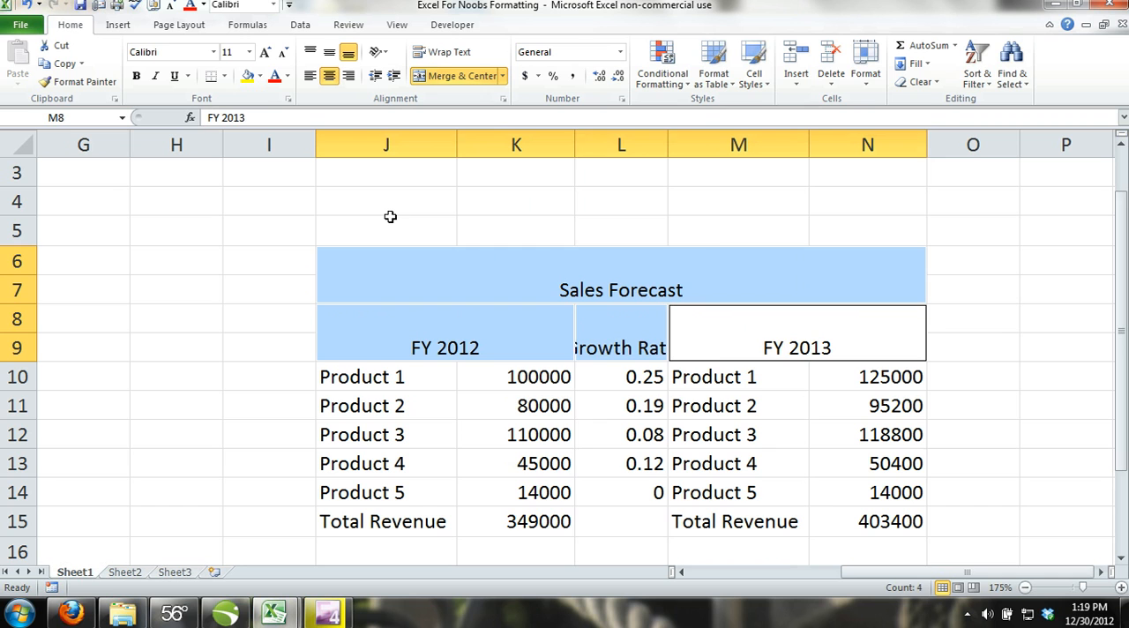
- Wrap the Growth Rate header text so it fits on two lines in its column
{"action": "left_click", "coordinate": [384, 230]}
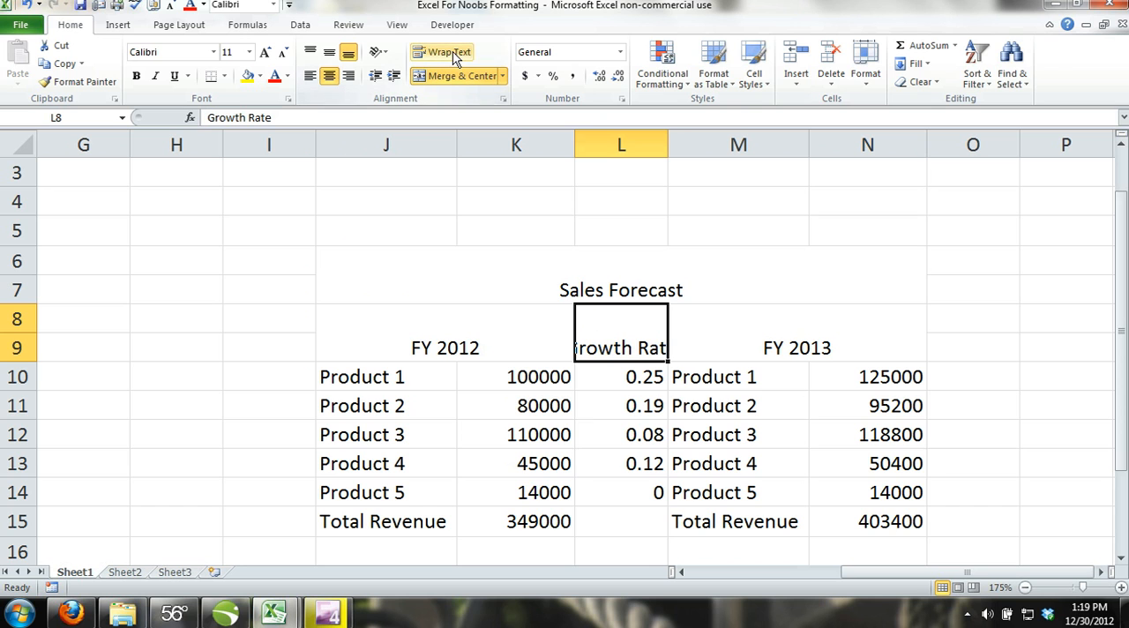
{"action": "left_click", "coordinate": [441, 51]}
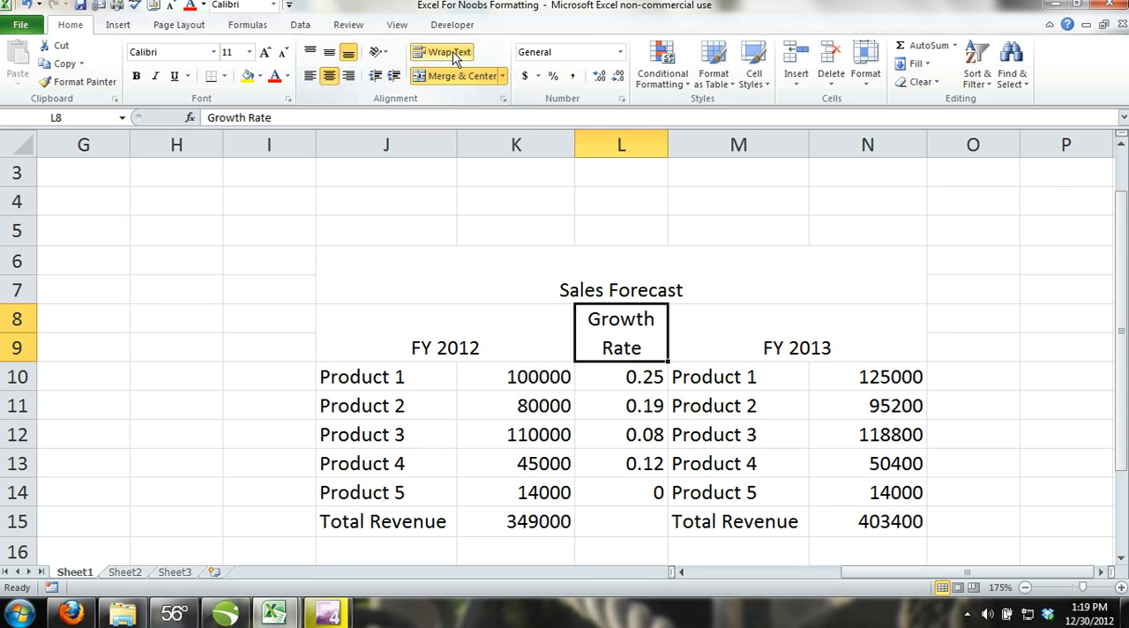
{"action": "left_click", "coordinate": [448, 51]}
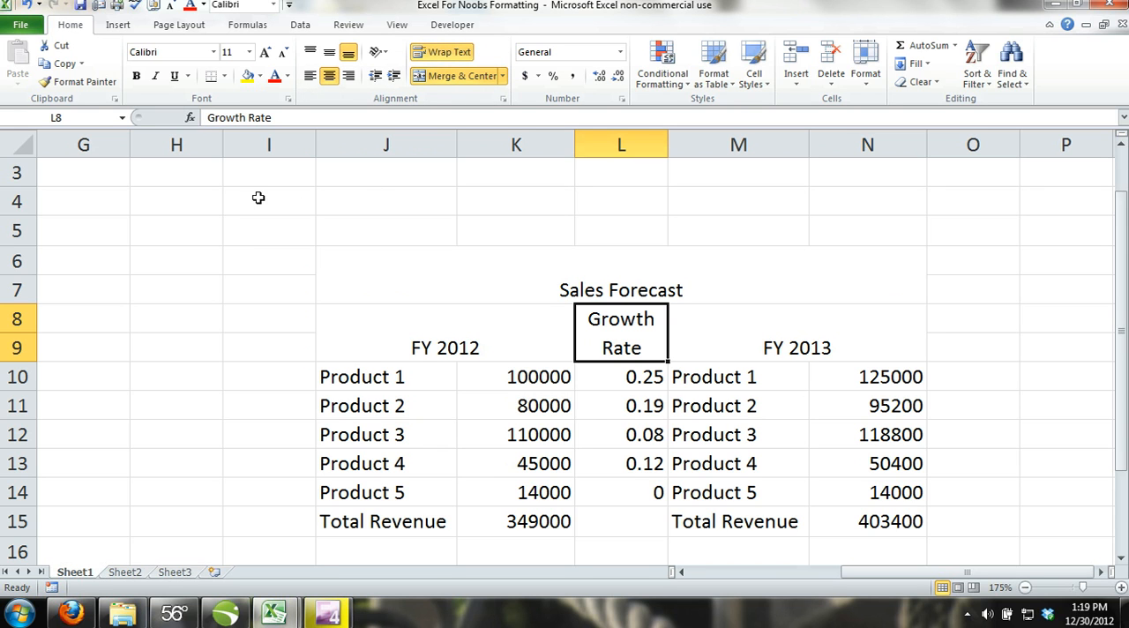
{"action": "mouse_move", "coordinate": [363, 226]}
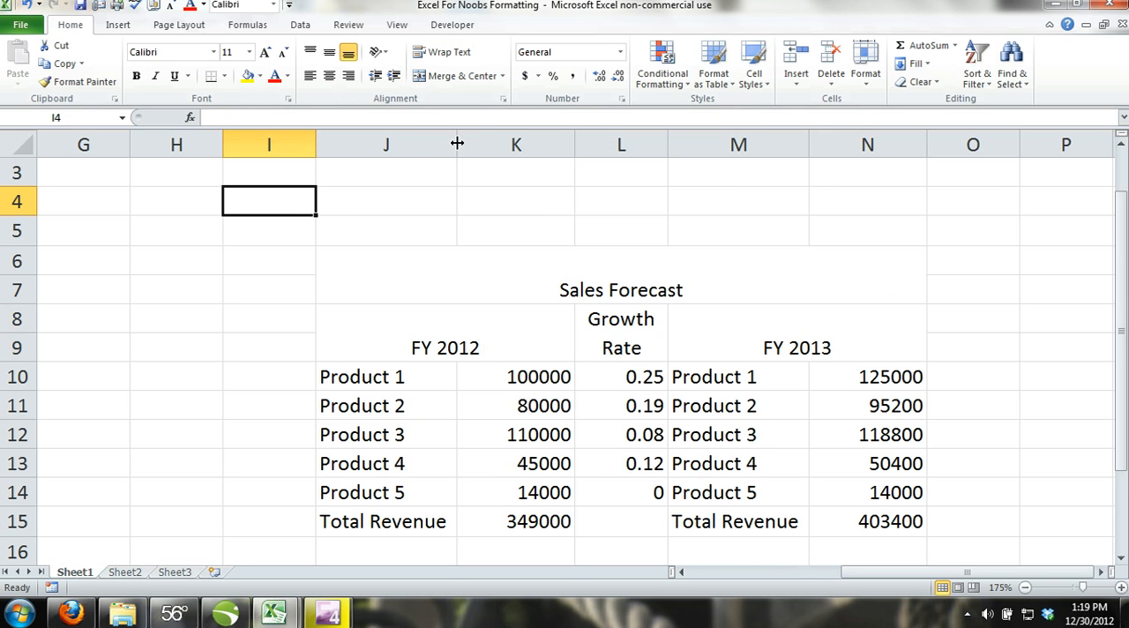
{"action": "left_click", "coordinate": [384, 145]}
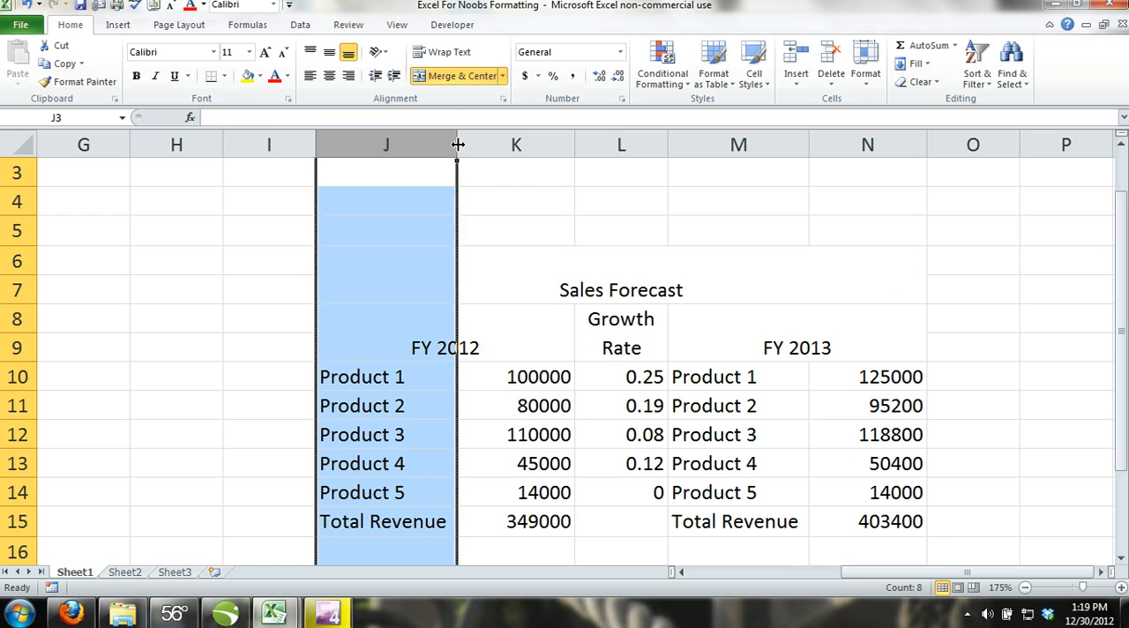
{"action": "left_click_drag", "start_coordinate": [457, 144], "coordinate": [404, 145]}
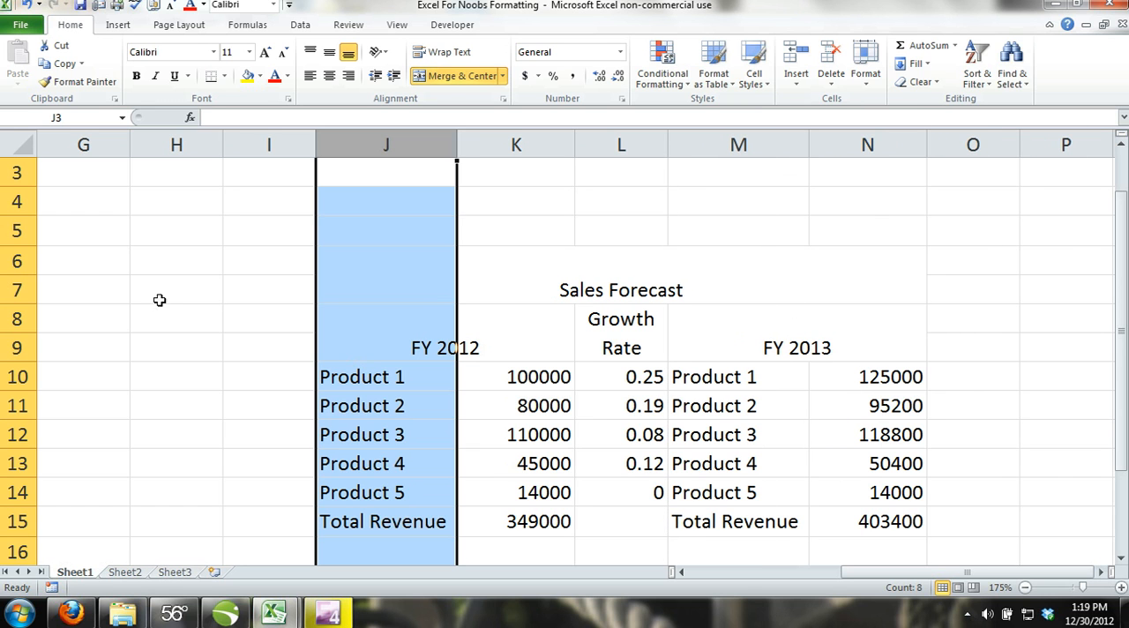
{"action": "left_click", "coordinate": [176, 289]}
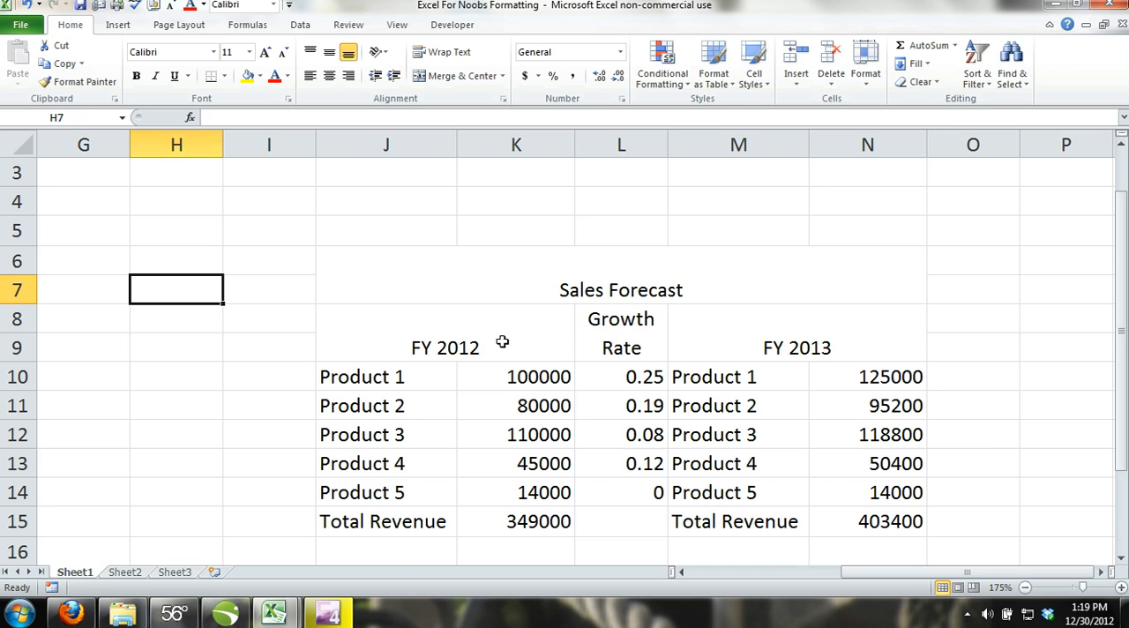
{"action": "mouse_move", "coordinate": [398, 319]}
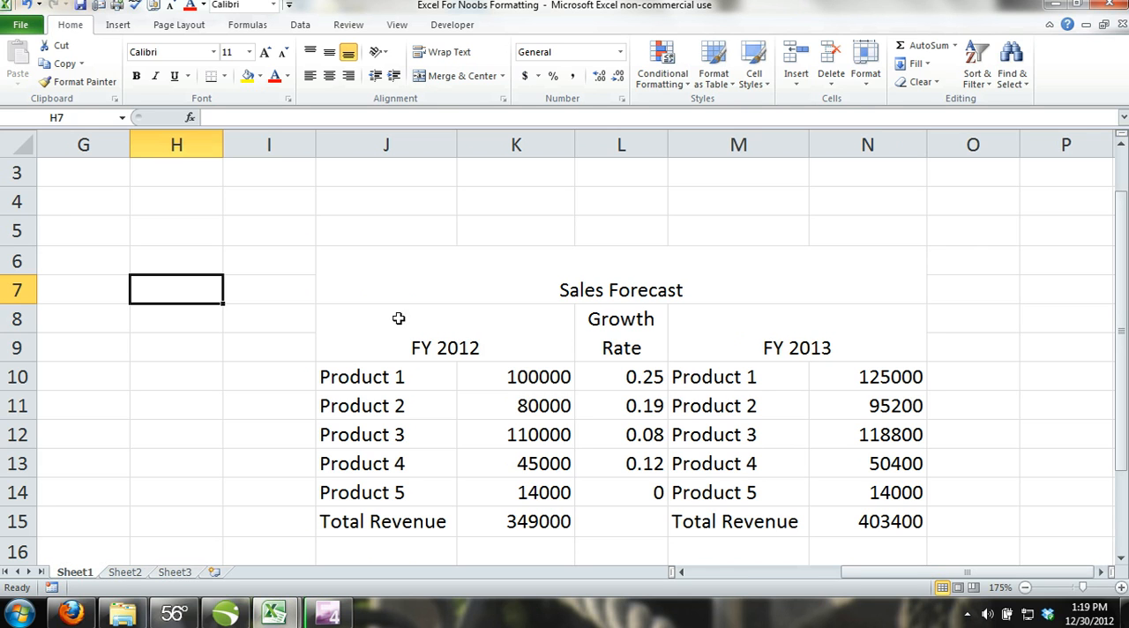
- Middle-align the Sales Forecast title, FY 2012 and FY 2013 headers within their merged cells
{"action": "left_click", "coordinate": [453, 75]}
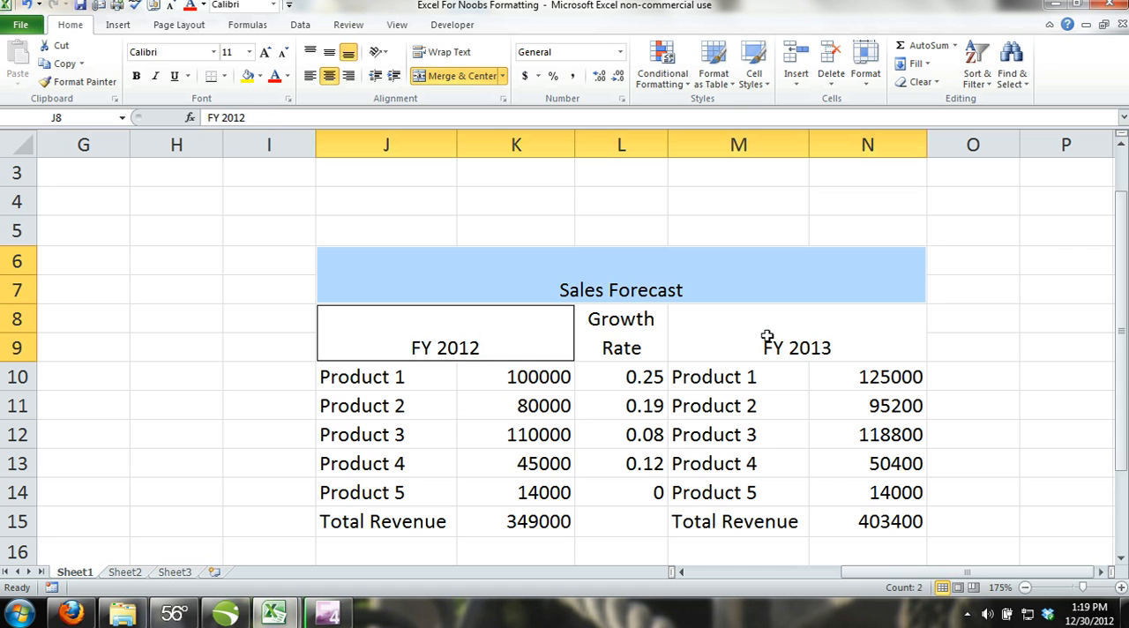
{"action": "left_click", "coordinate": [328, 51]}
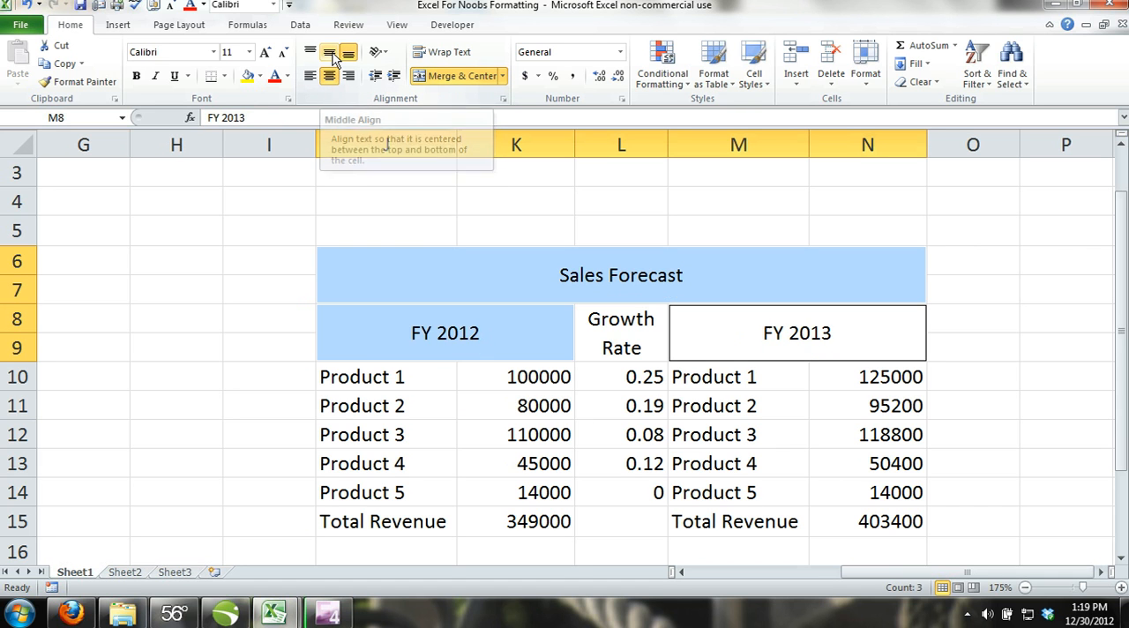
{"action": "left_click", "coordinate": [268, 289]}
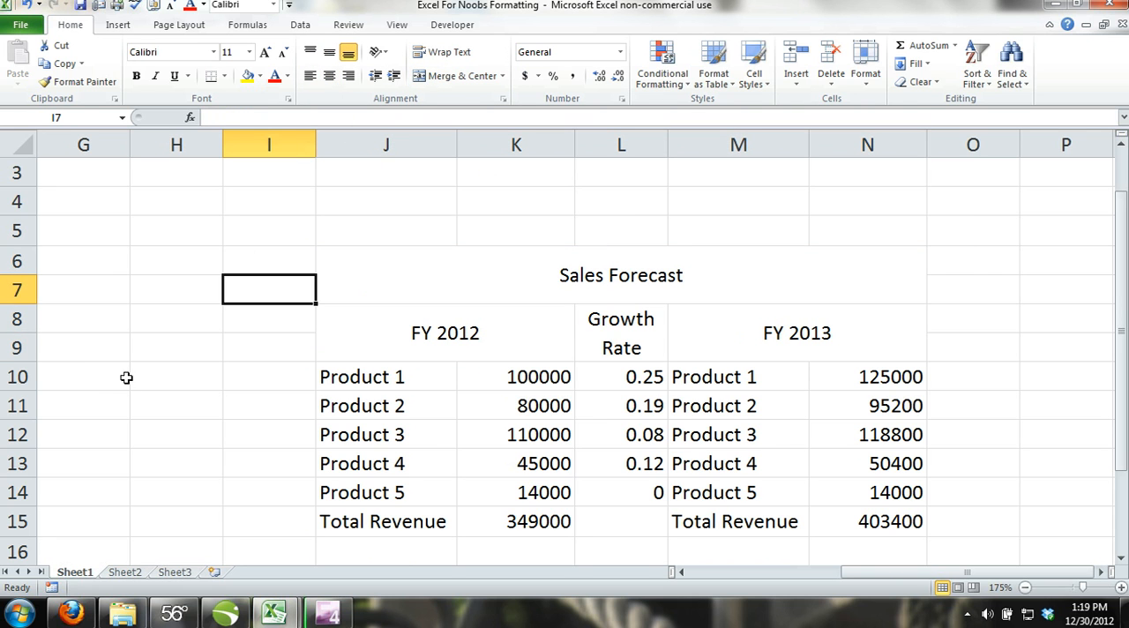
{"action": "mouse_move", "coordinate": [127, 379]}
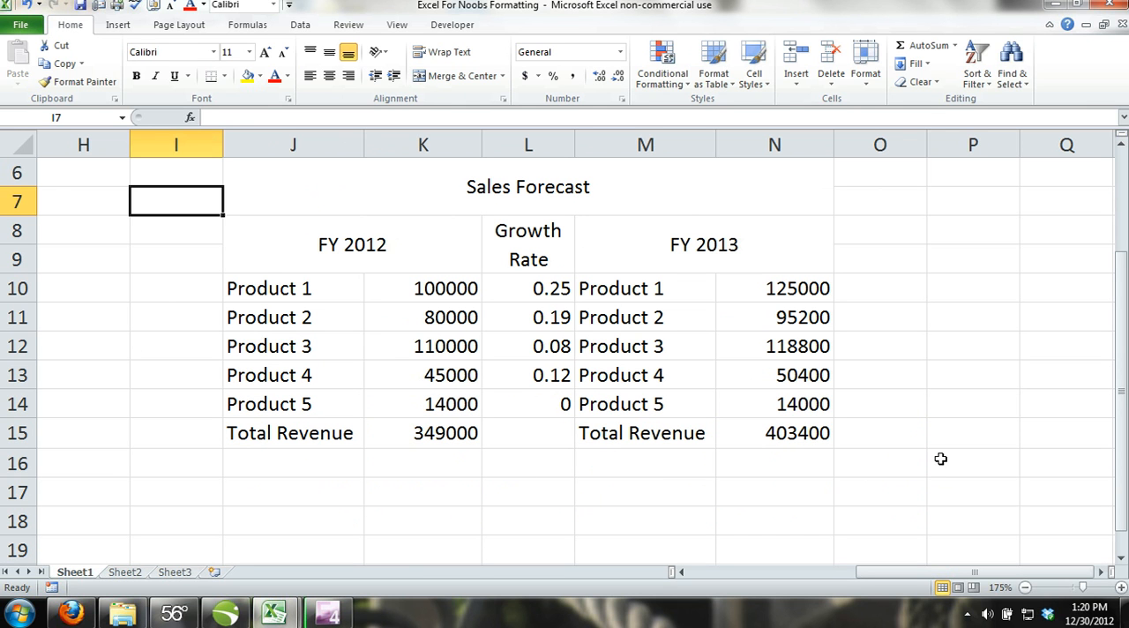
{"action": "mouse_move", "coordinate": [873, 448]}
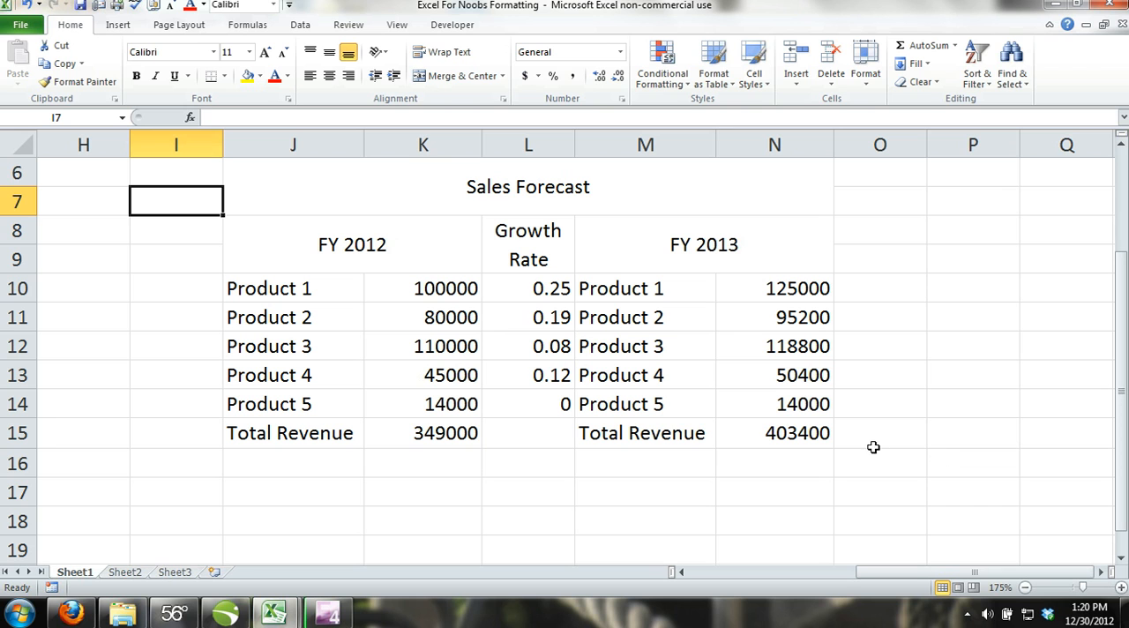
{"action": "mouse_move", "coordinate": [437, 287]}
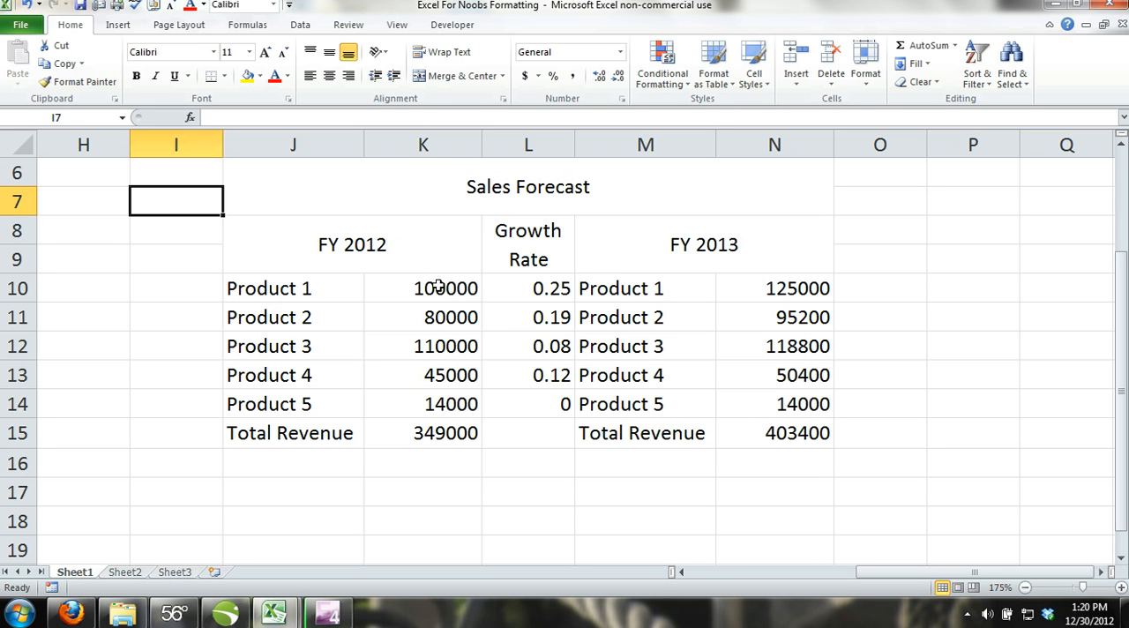
- Format the revenue figures K10:K15 and N10:N15 as Currency with two decimal places
{"action": "left_click_drag", "start_coordinate": [444, 287], "coordinate": [444, 432]}
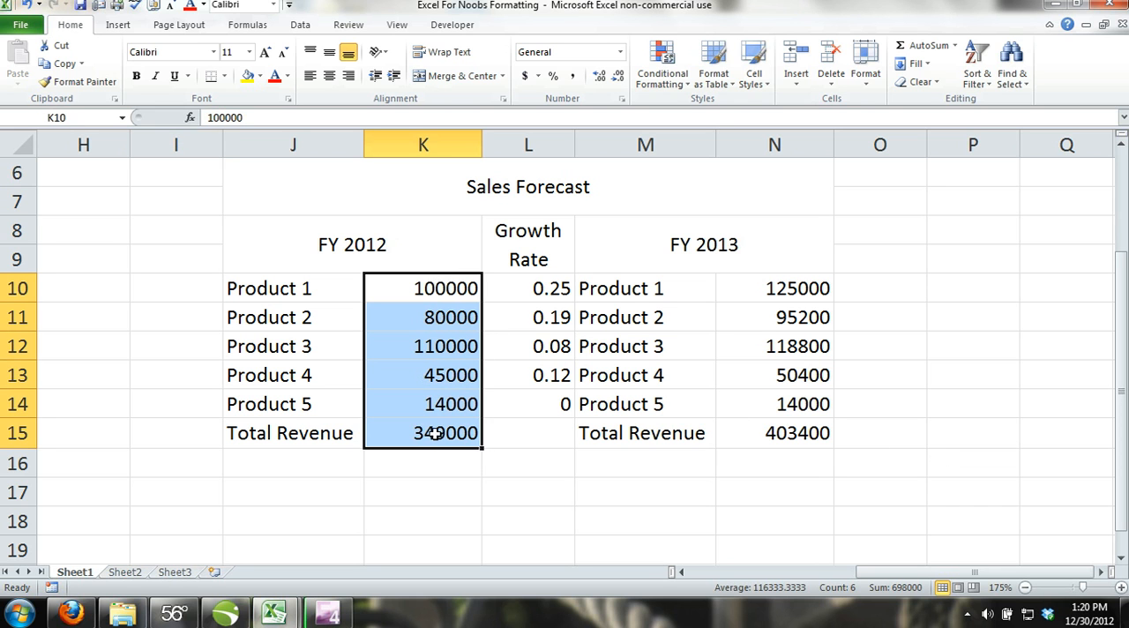
{"action": "mouse_move", "coordinate": [798, 288]}
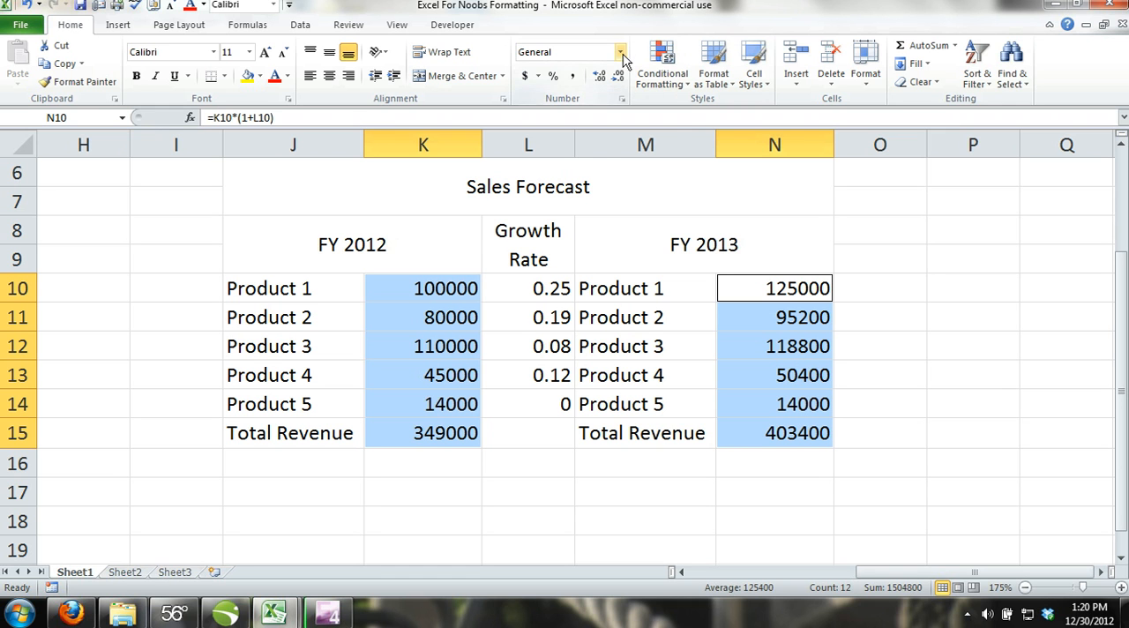
{"action": "left_click", "coordinate": [623, 51]}
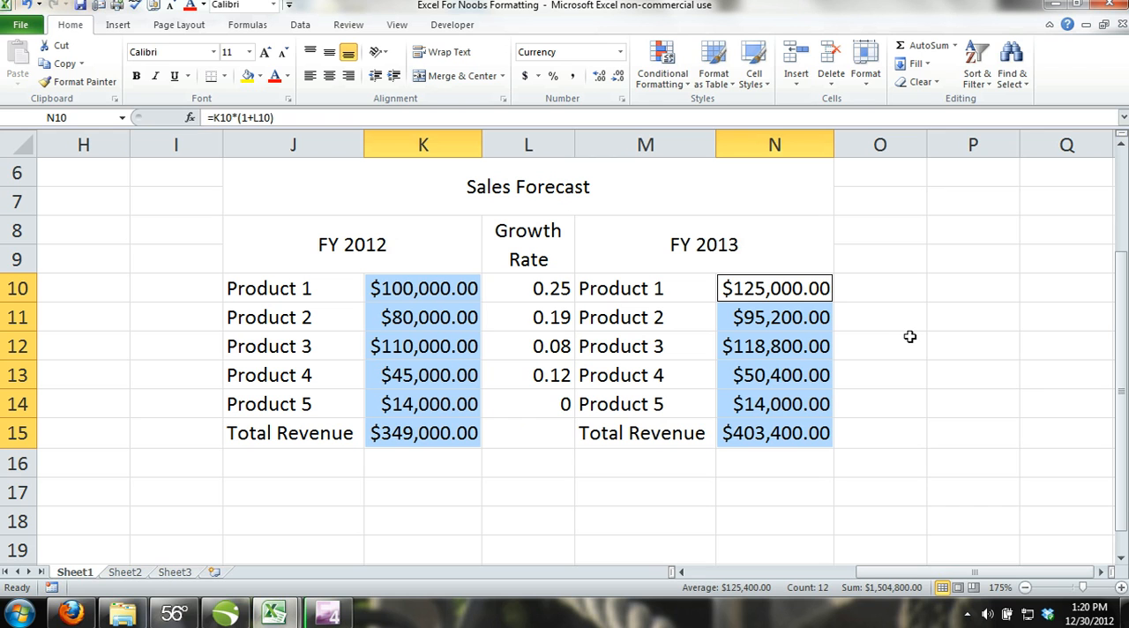
{"action": "left_click", "coordinate": [878, 346]}
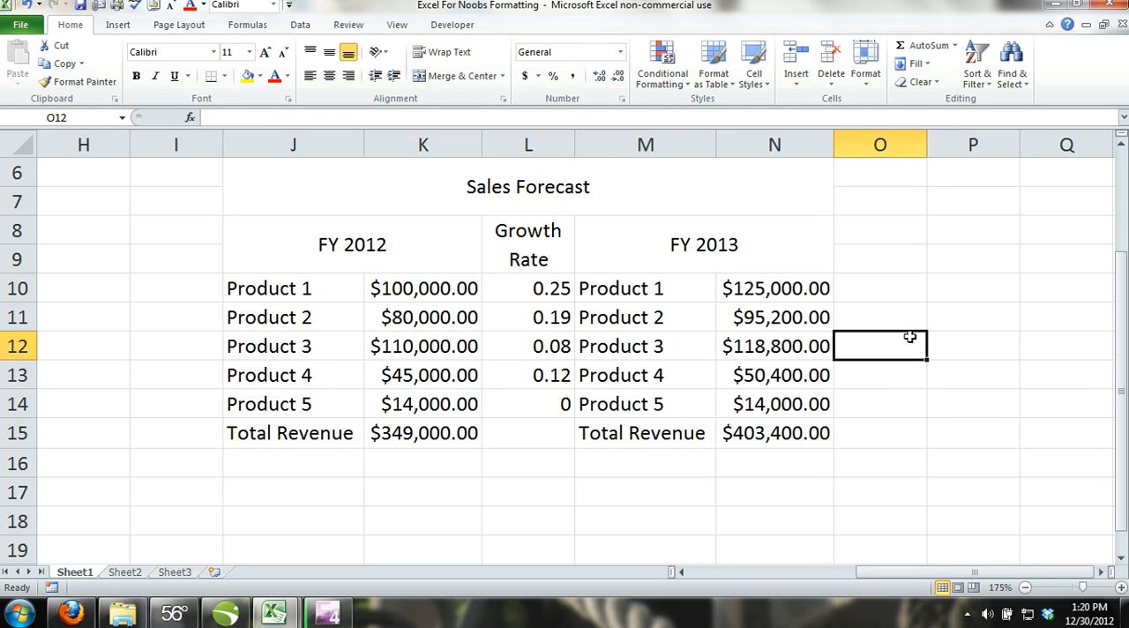
{"action": "mouse_move", "coordinate": [871, 289]}
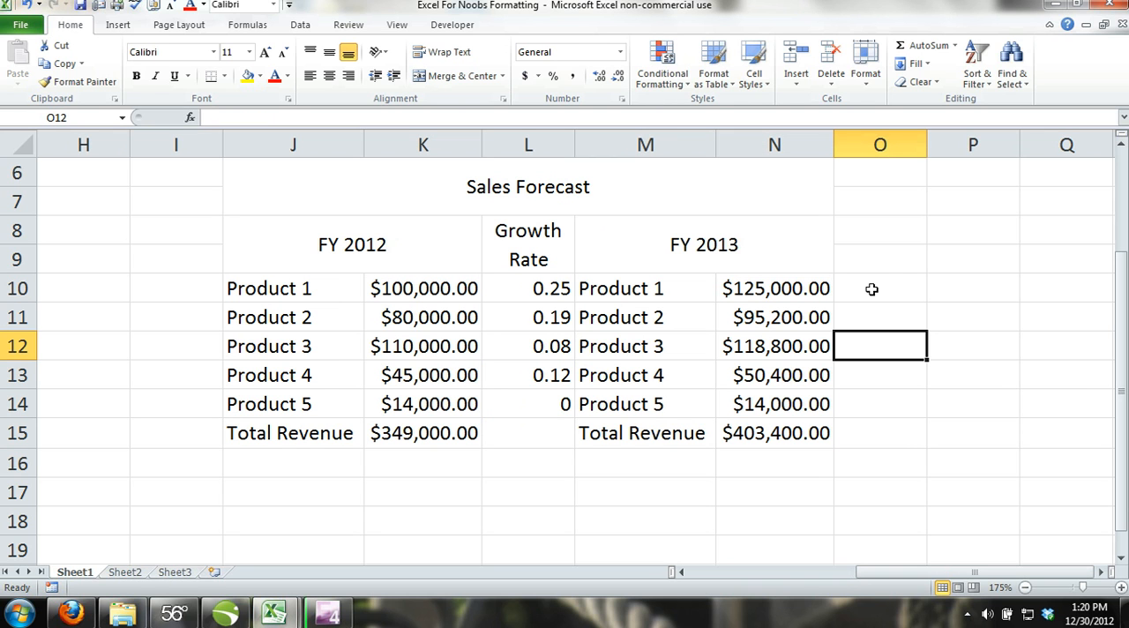
{"action": "mouse_move", "coordinate": [695, 319]}
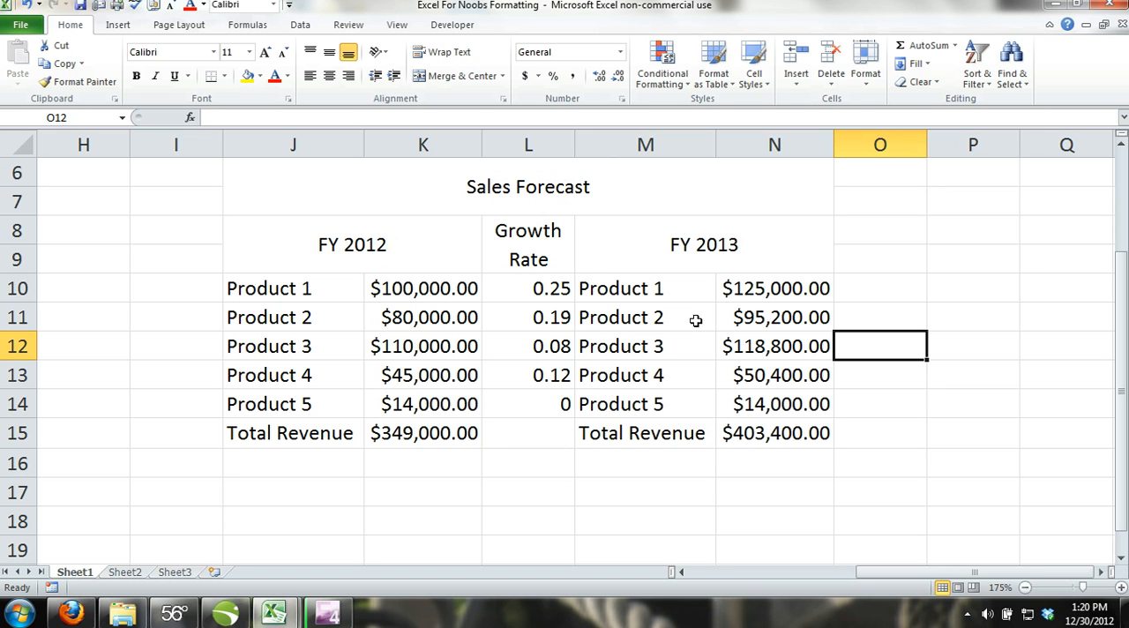
{"action": "mouse_move", "coordinate": [404, 289]}
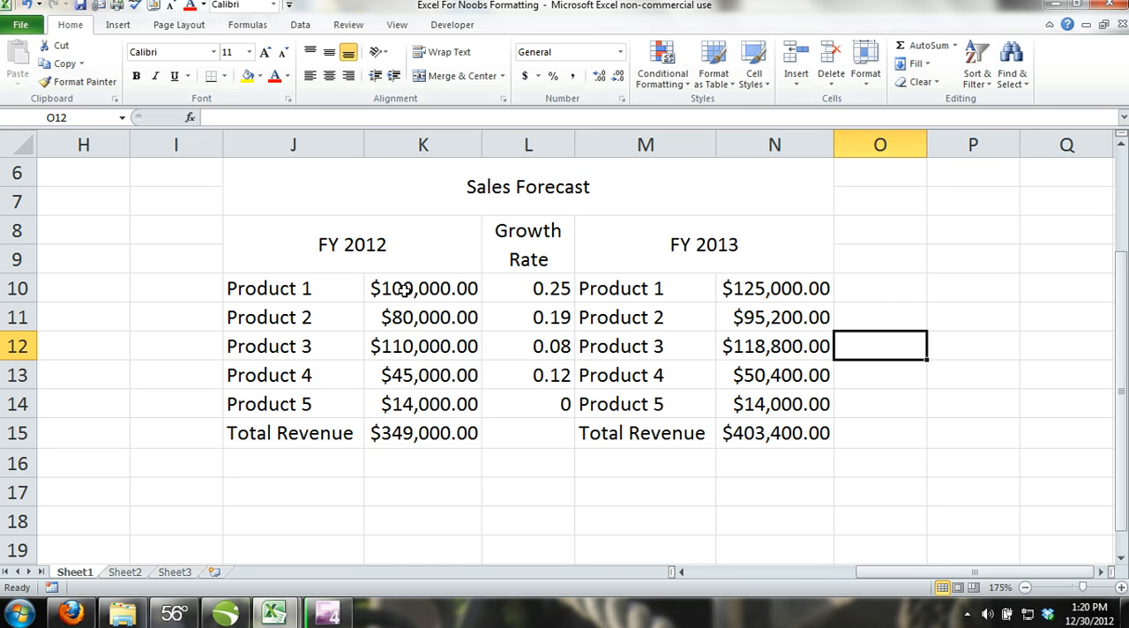
- Change both revenue columns' currency symbol to £ English (U.K.) via More Number Formats
{"action": "left_click_drag", "start_coordinate": [424, 289], "coordinate": [423, 432]}
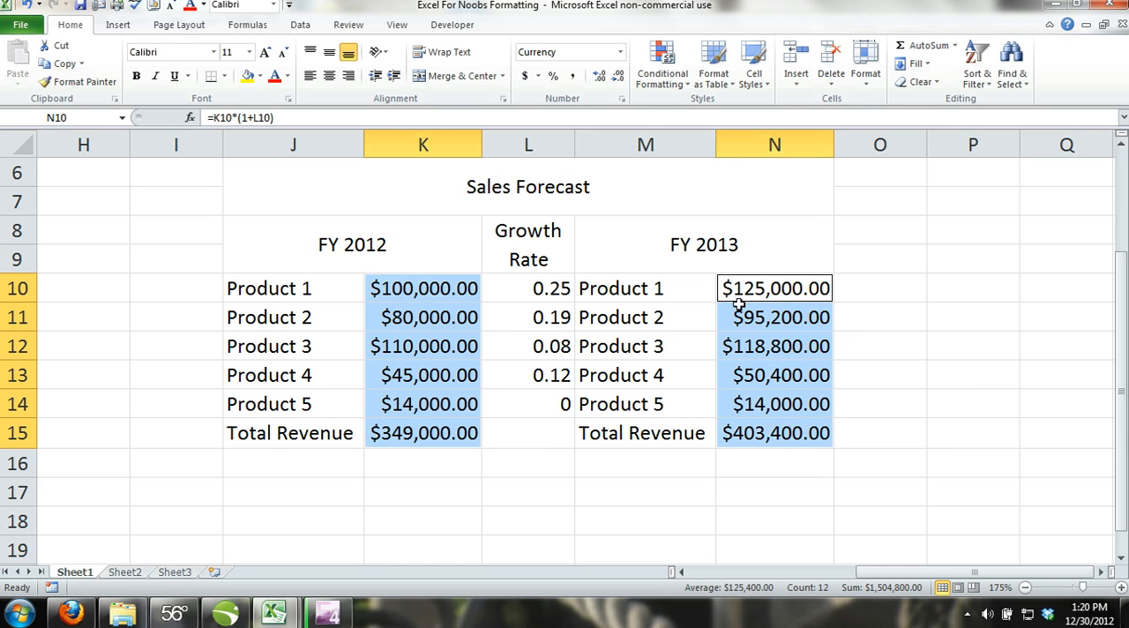
{"action": "mouse_move", "coordinate": [774, 270]}
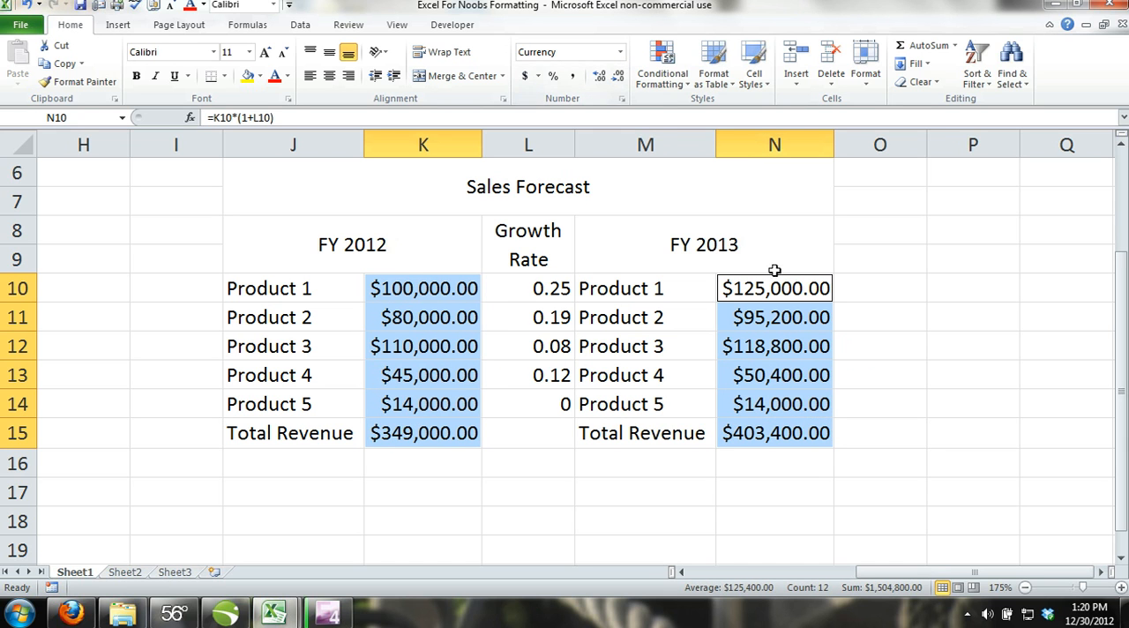
{"action": "left_click", "coordinate": [620, 51]}
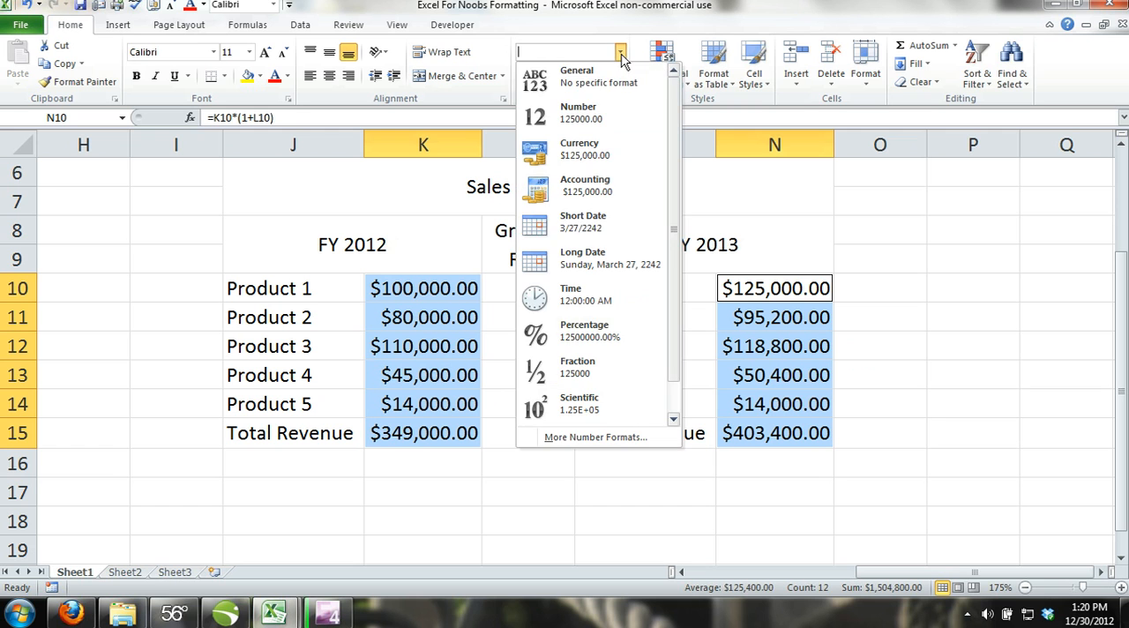
{"action": "mouse_move", "coordinate": [615, 437]}
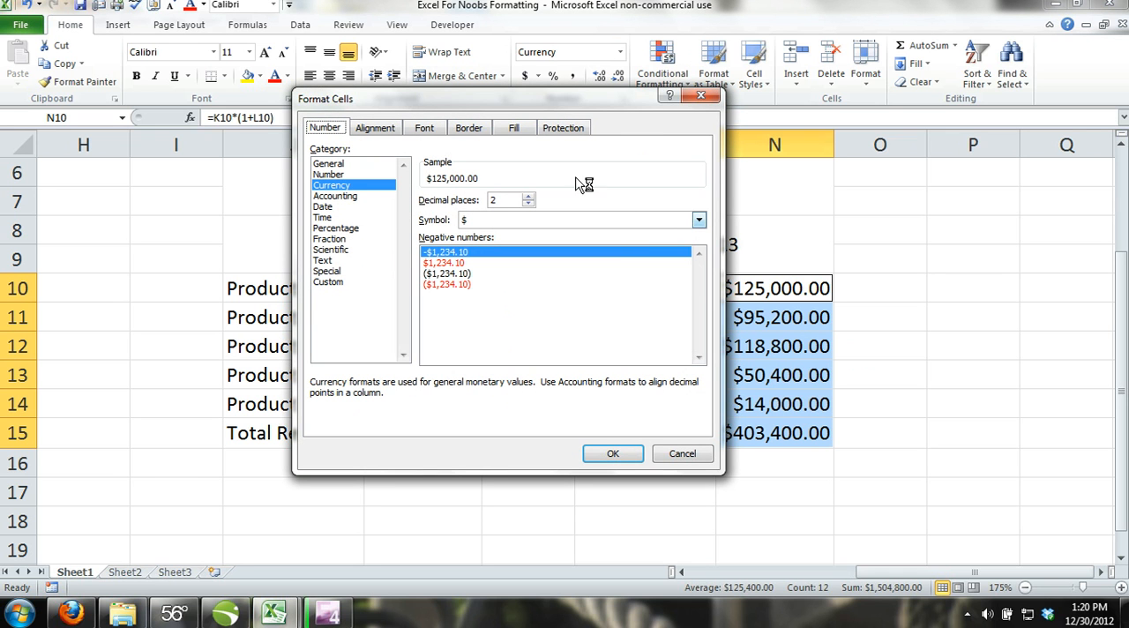
{"action": "left_click", "coordinate": [699, 218]}
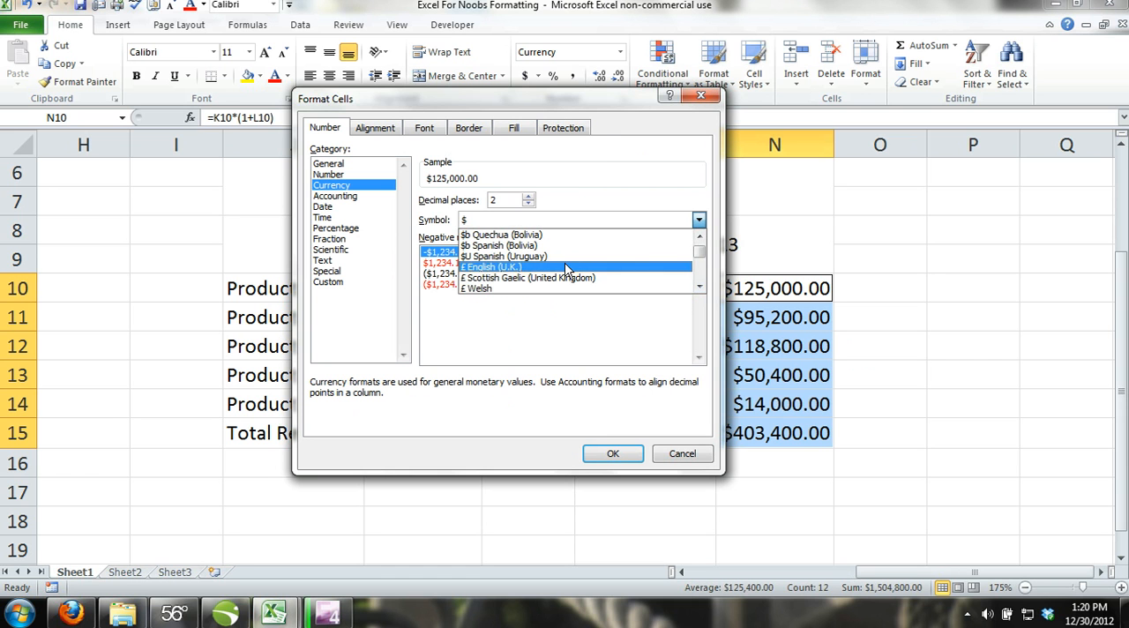
{"action": "left_click", "coordinate": [614, 454]}
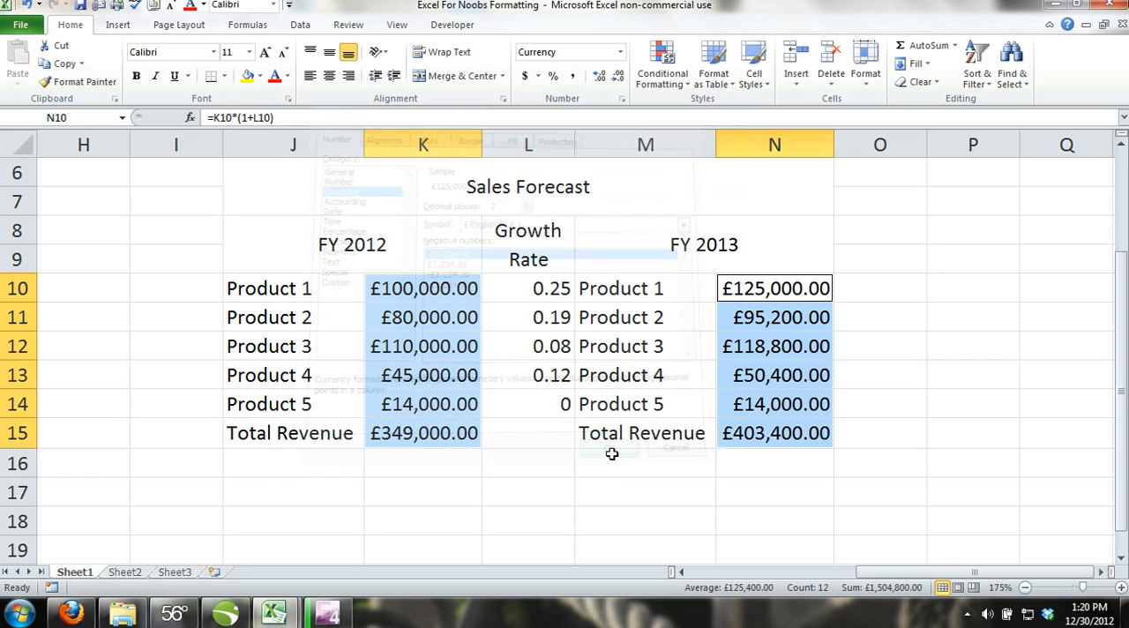
{"action": "left_click", "coordinate": [610, 448]}
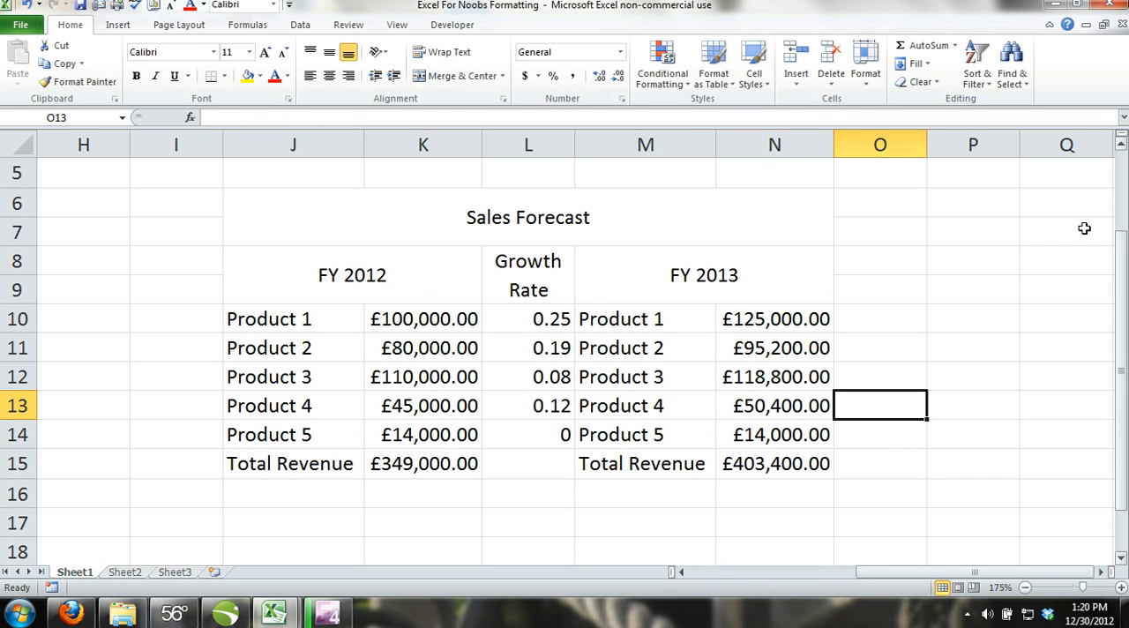
{"action": "mouse_move", "coordinate": [953, 316]}
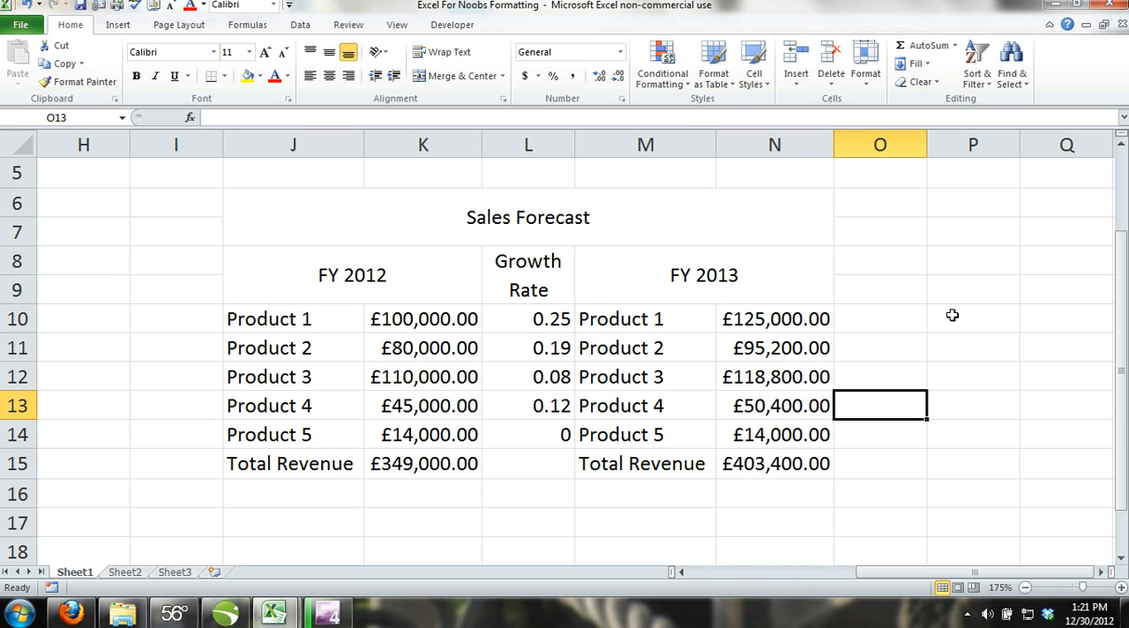
{"action": "mouse_move", "coordinate": [908, 404]}
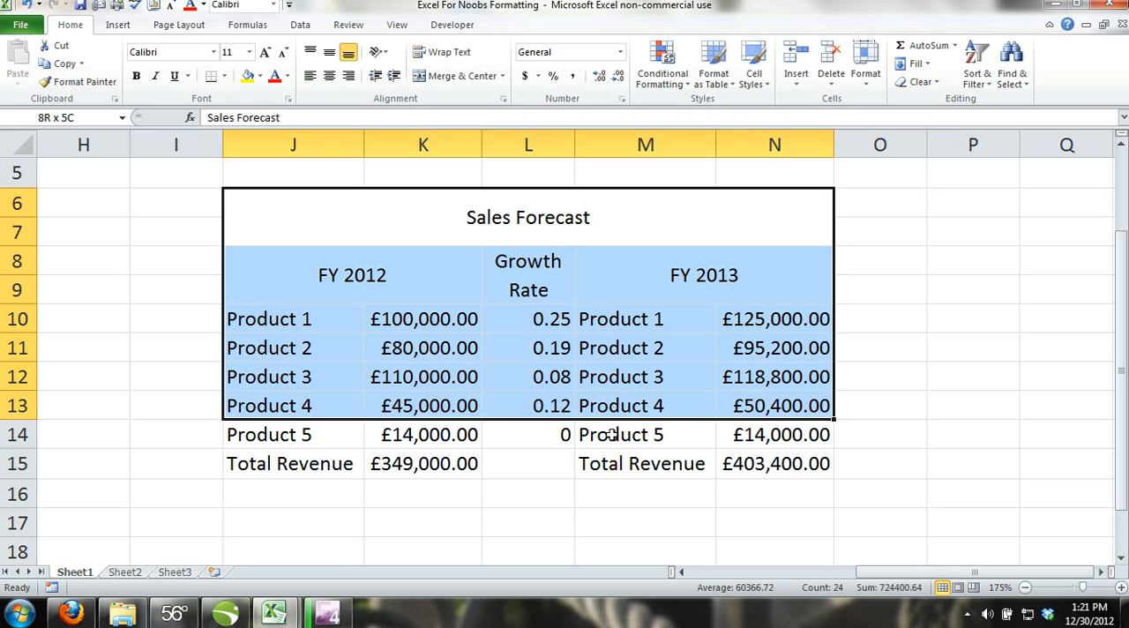
- Apply All Borders to J6:N15, then add a Thick Box Border around the table
{"action": "left_click", "coordinate": [229, 75]}
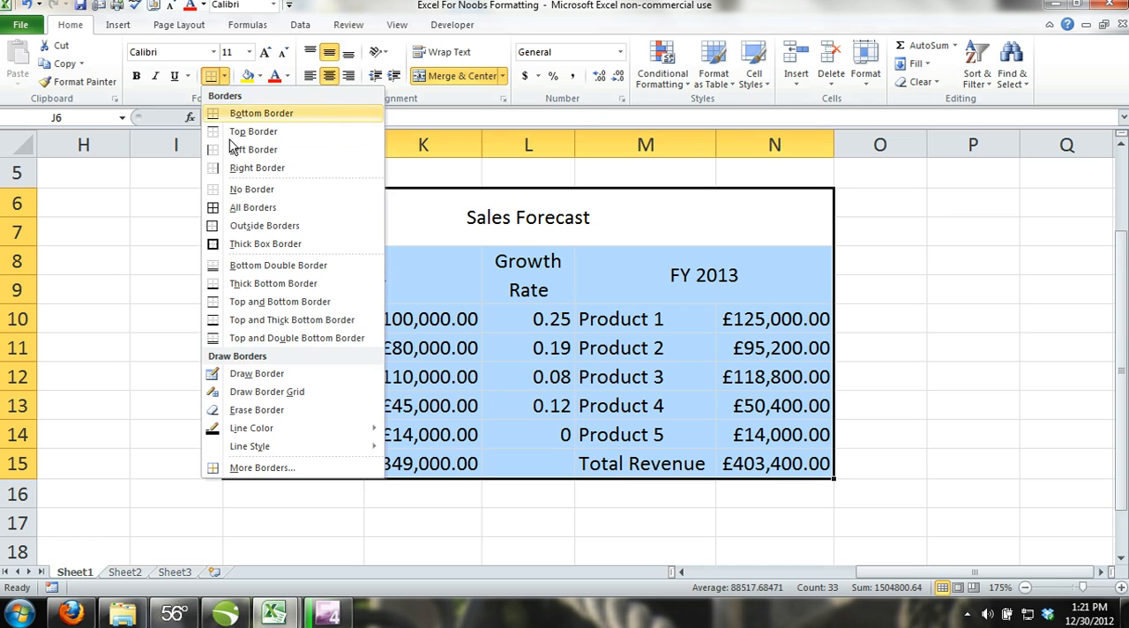
{"action": "left_click", "coordinate": [254, 208]}
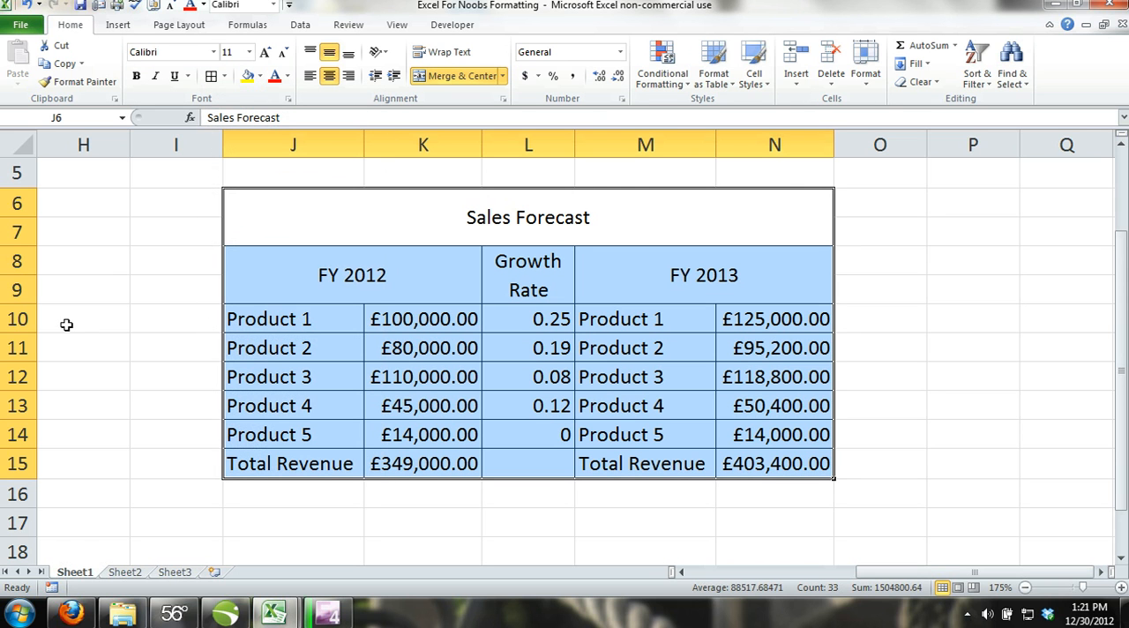
{"action": "mouse_move", "coordinate": [211, 76]}
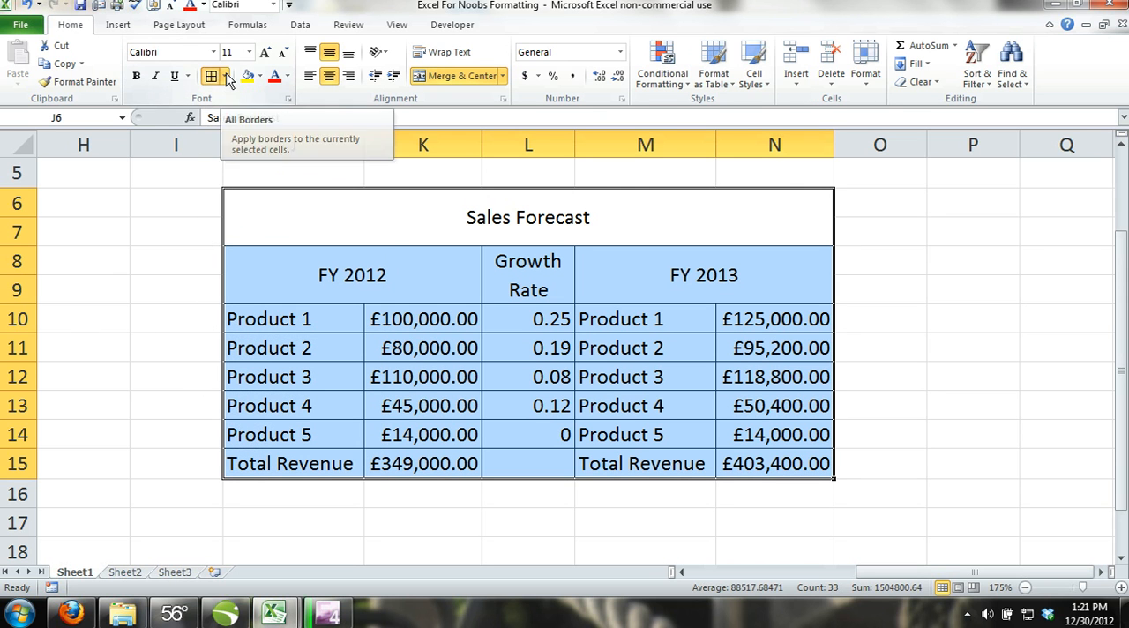
{"action": "left_click", "coordinate": [226, 75]}
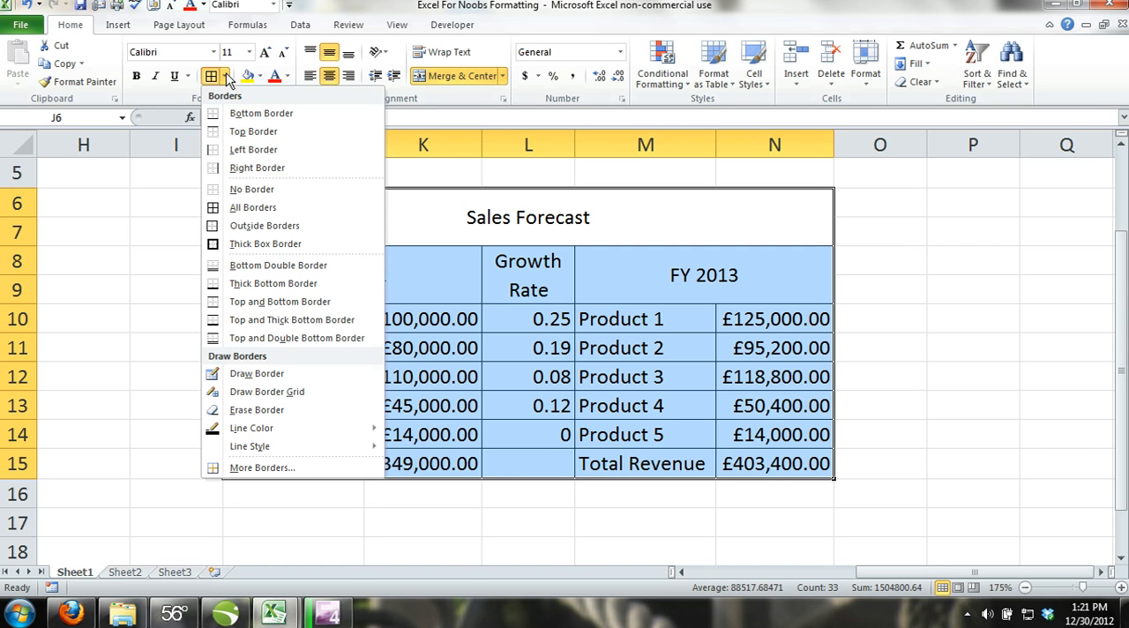
{"action": "mouse_move", "coordinate": [282, 244]}
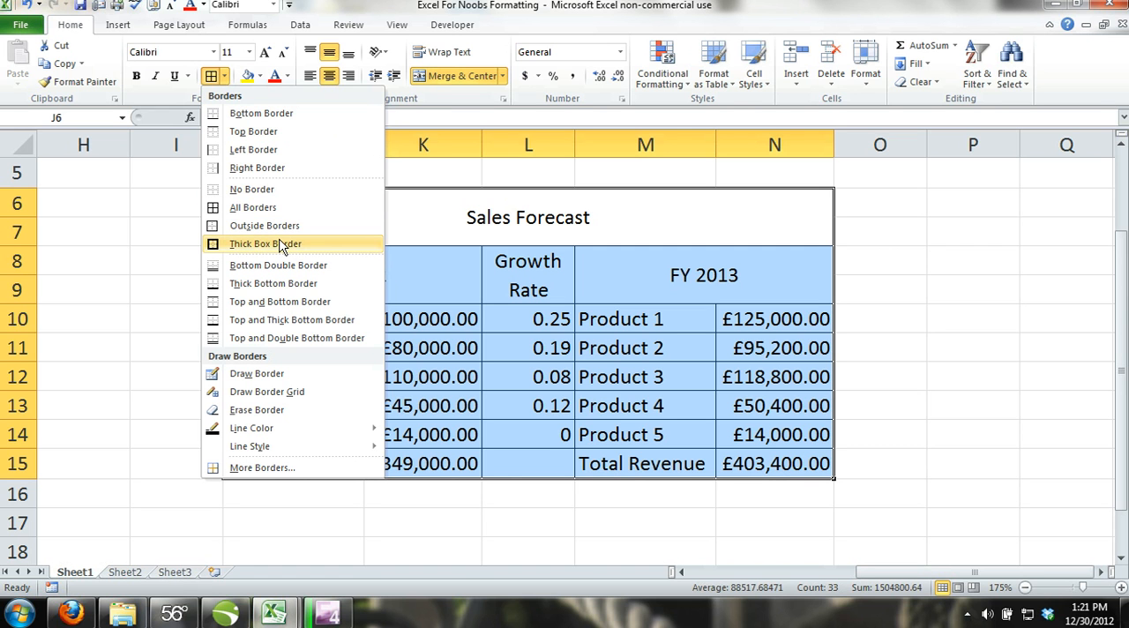
{"action": "left_click", "coordinate": [265, 243]}
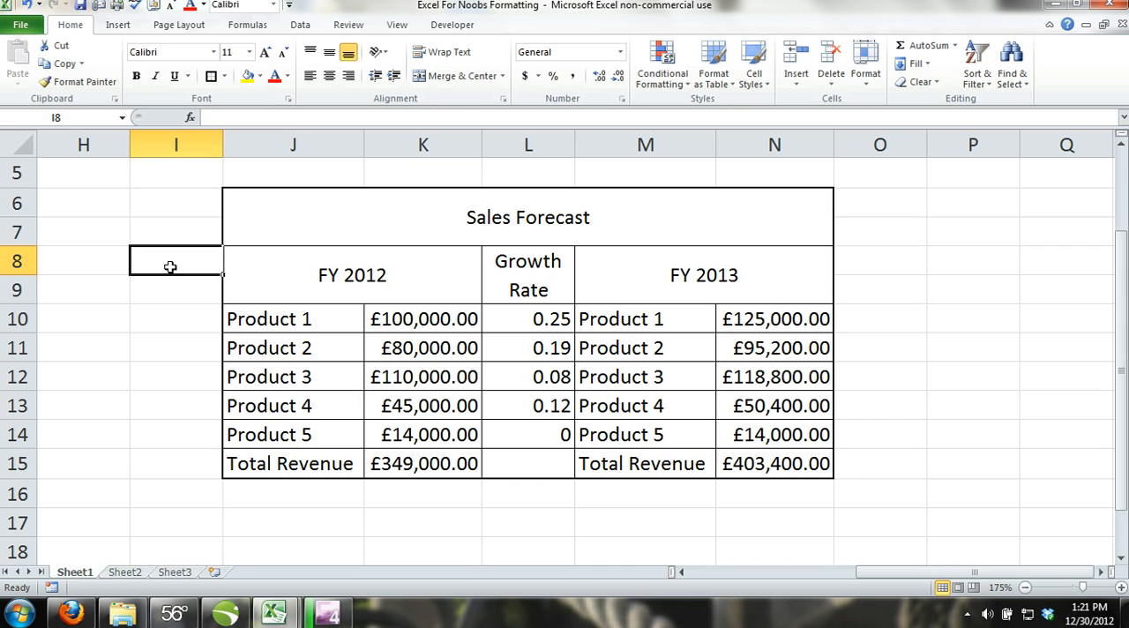
{"action": "left_click", "coordinate": [973, 378]}
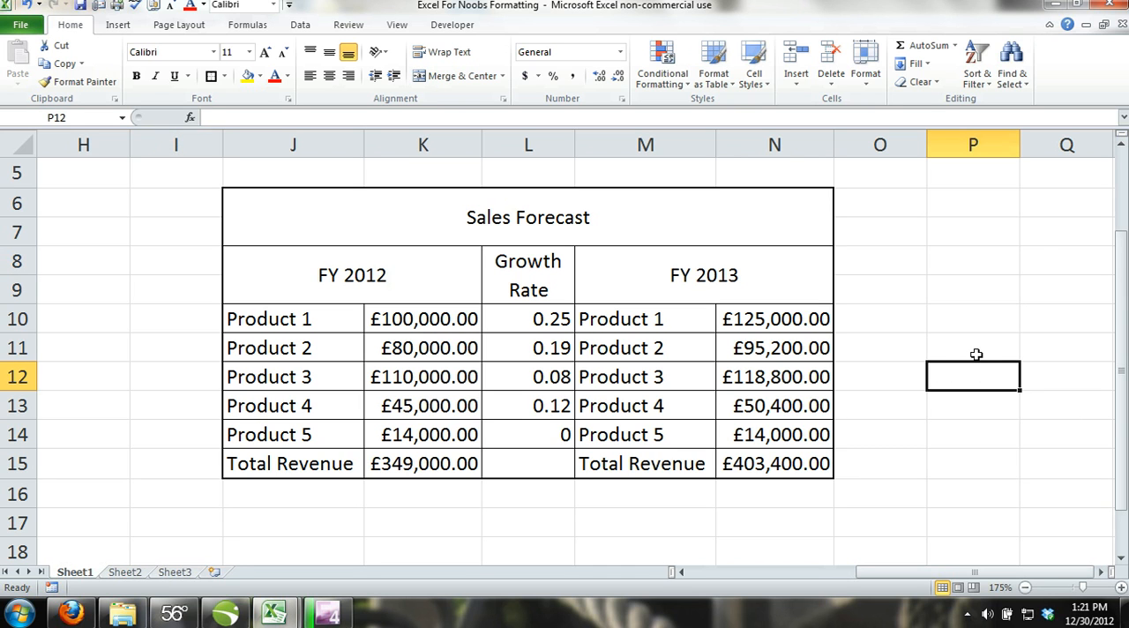
{"action": "mouse_move", "coordinate": [540, 239]}
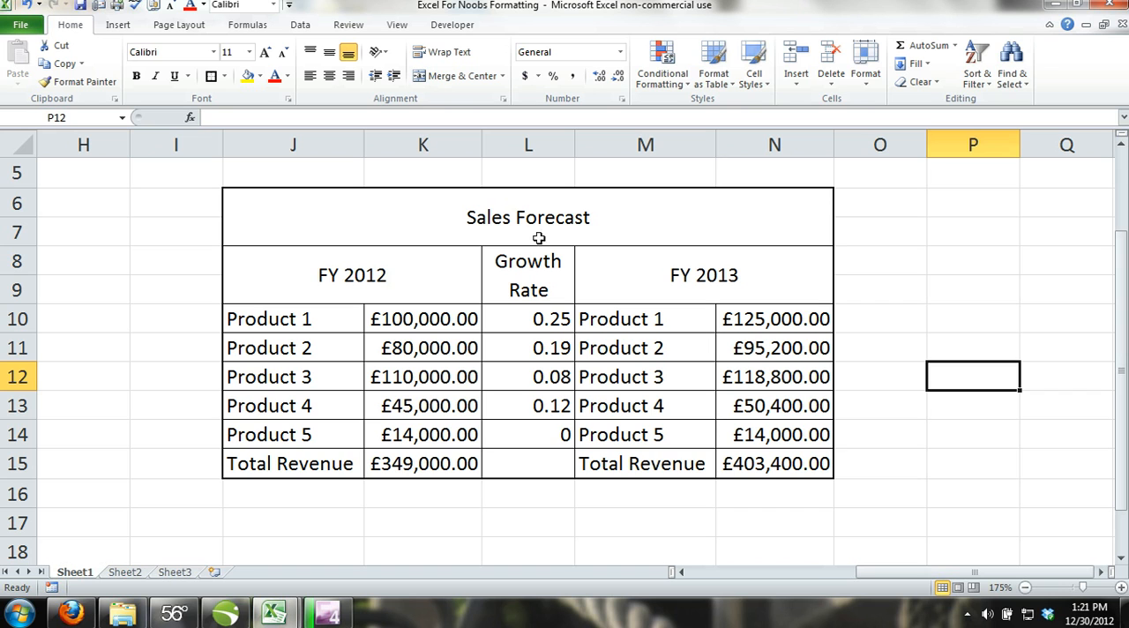
{"action": "mouse_move", "coordinate": [570, 223]}
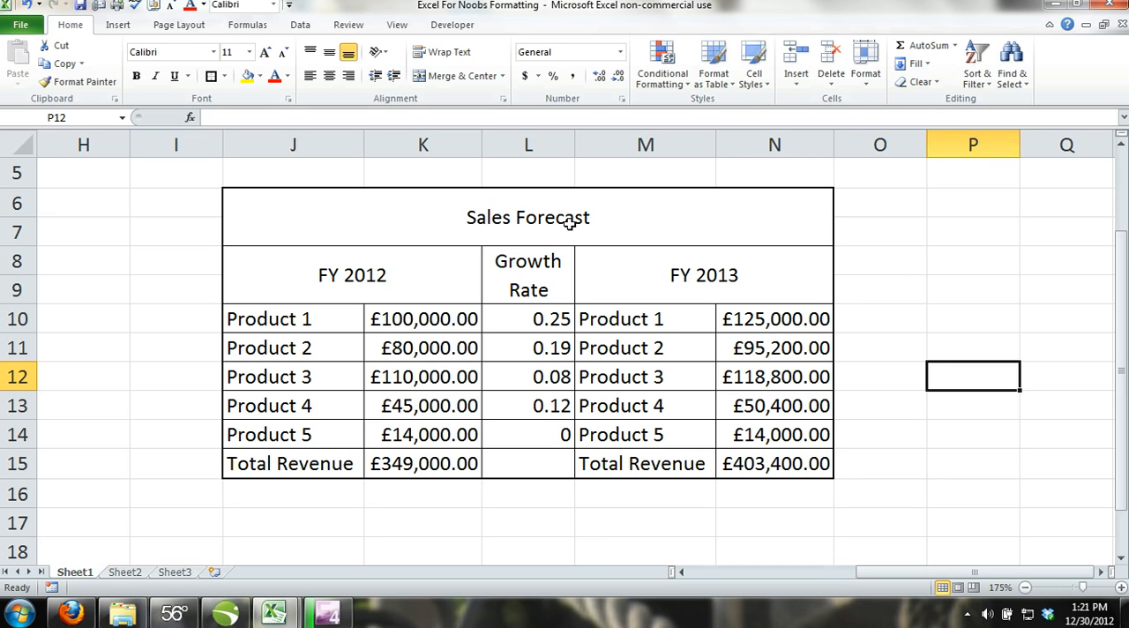
{"action": "mouse_move", "coordinate": [670, 225]}
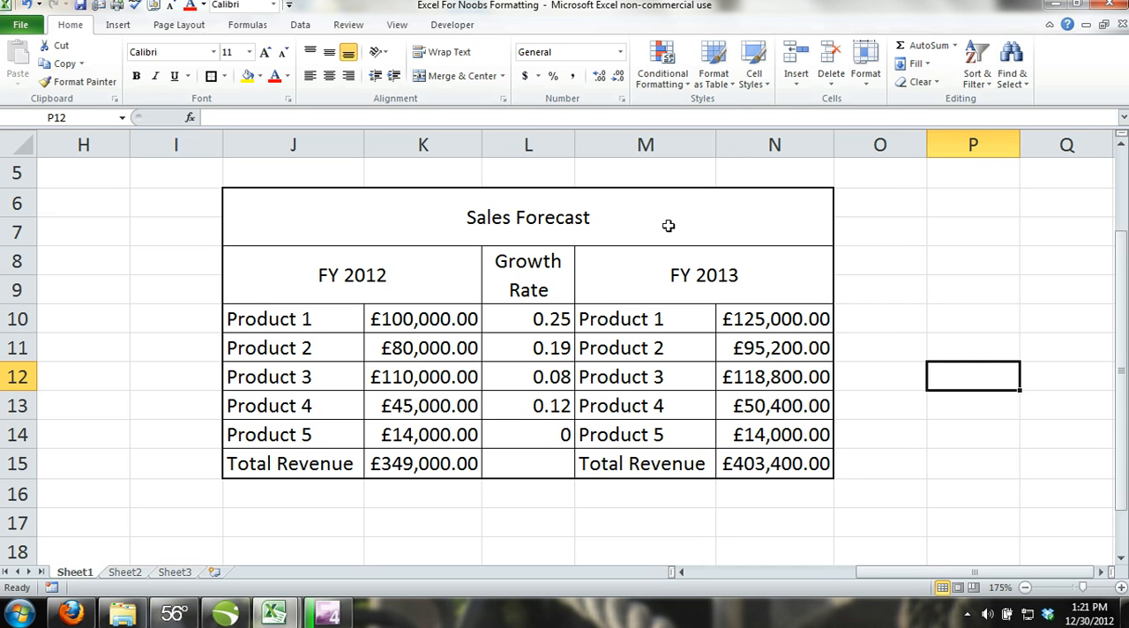
{"action": "mouse_move", "coordinate": [659, 230]}
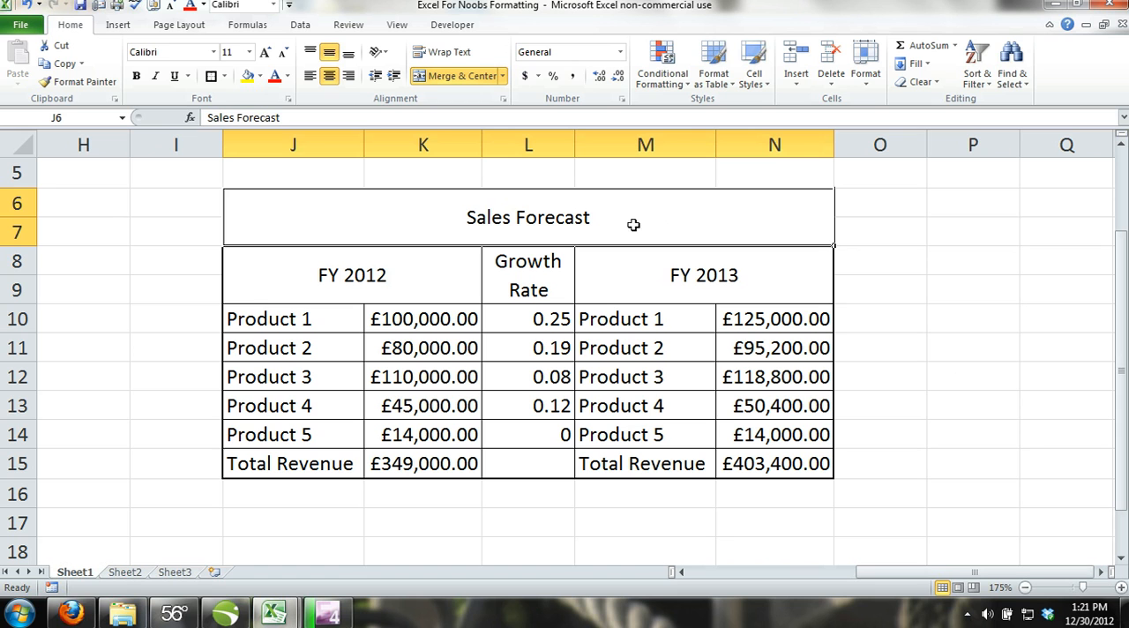
- Fill the Sales Forecast title with blue and bring up fill colours for the header cells
{"action": "left_click", "coordinate": [261, 76]}
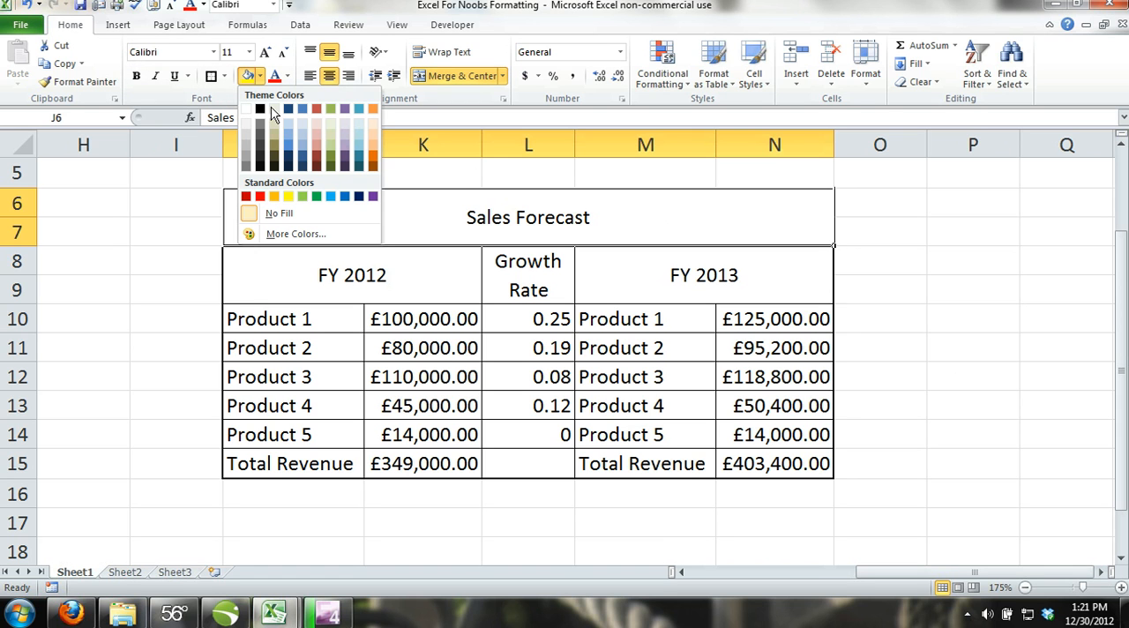
{"action": "left_click", "coordinate": [303, 148]}
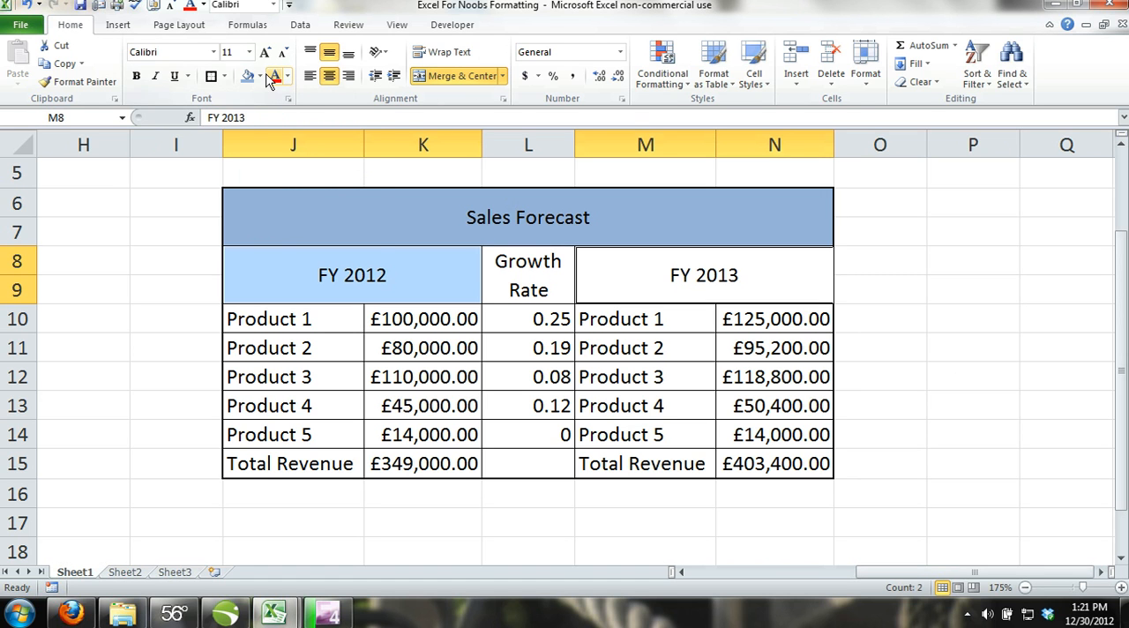
{"action": "left_click", "coordinate": [286, 76]}
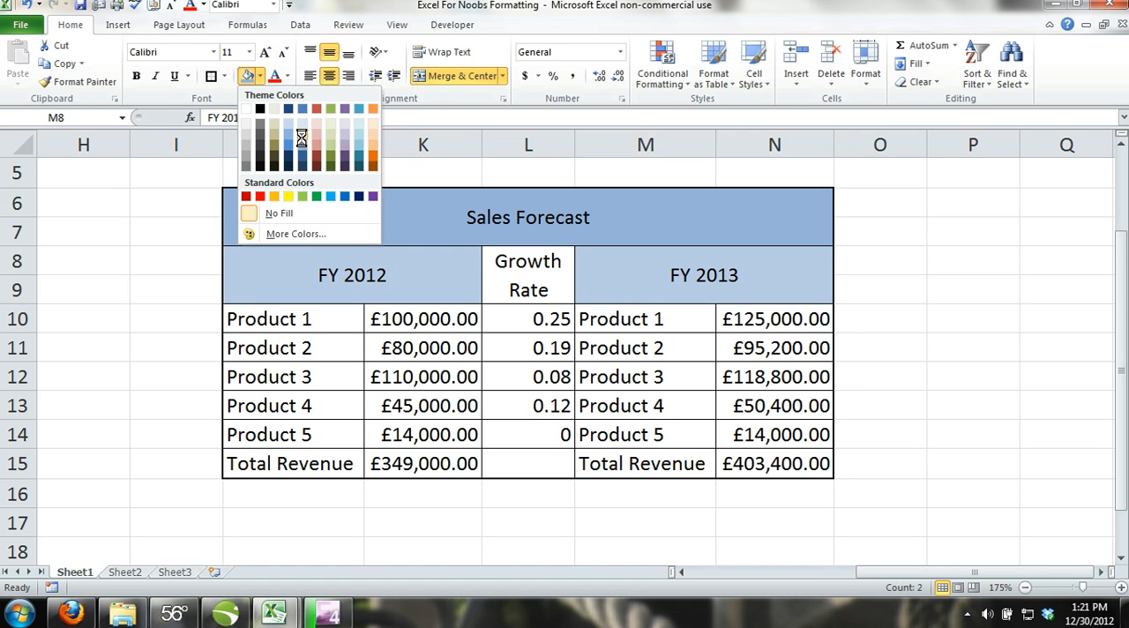